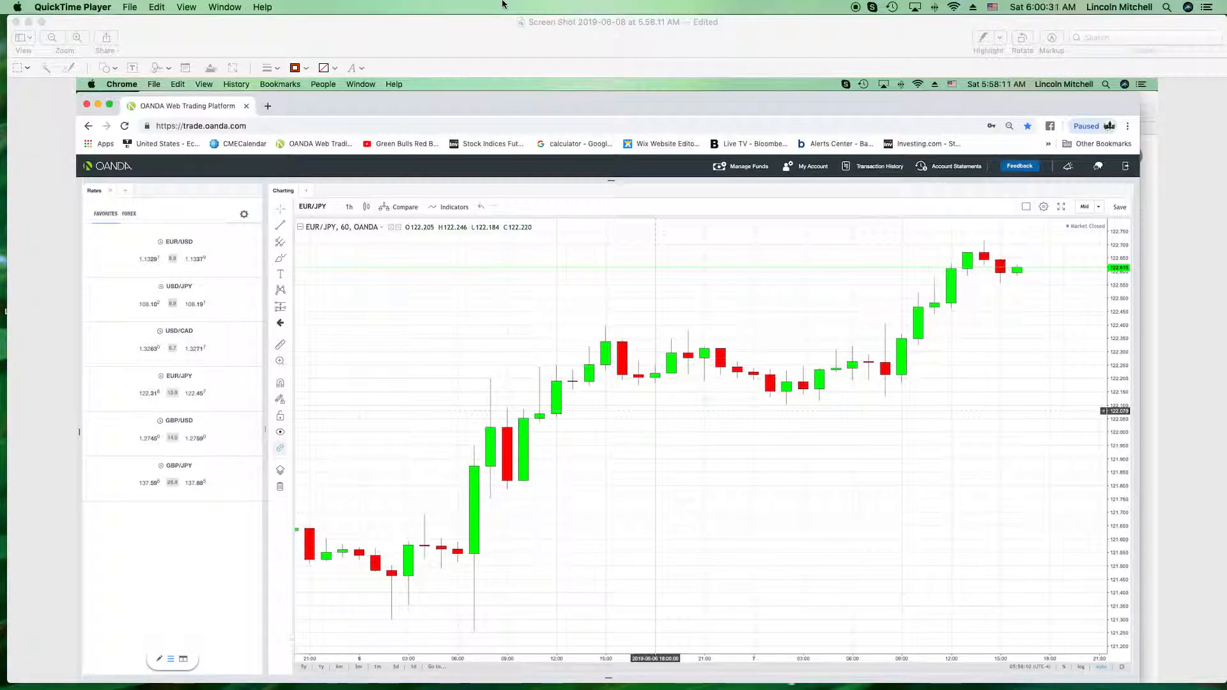
mouse_move(351, 409)
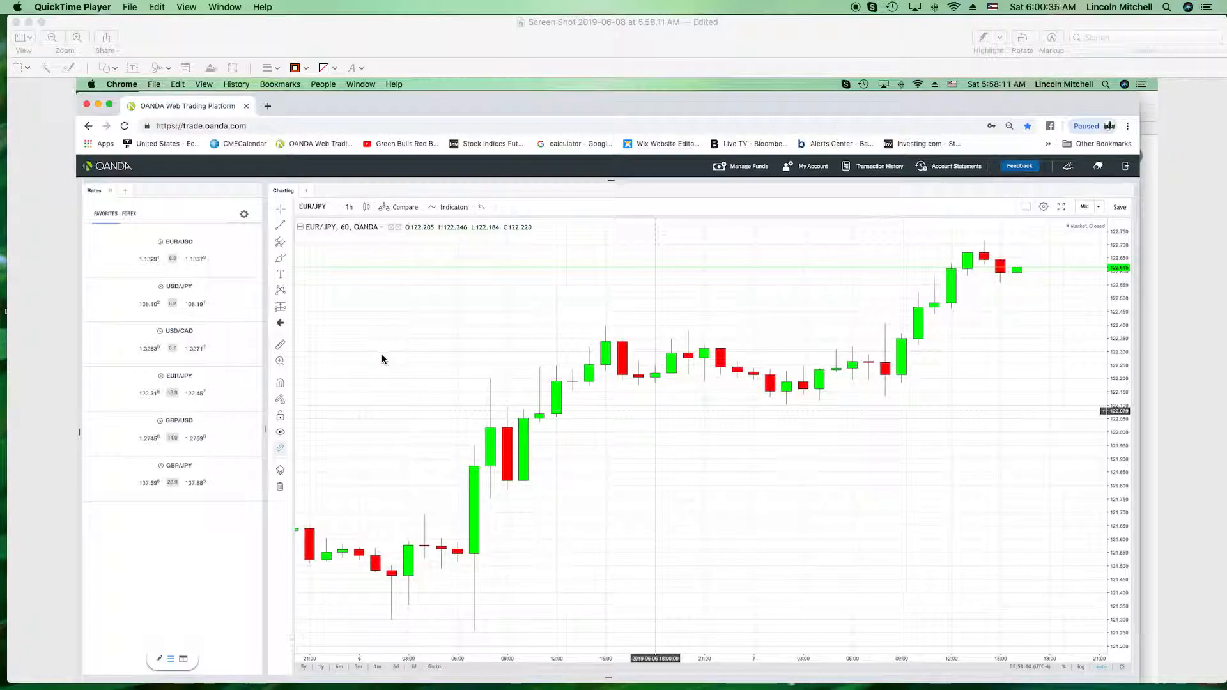
mouse_move(284, 71)
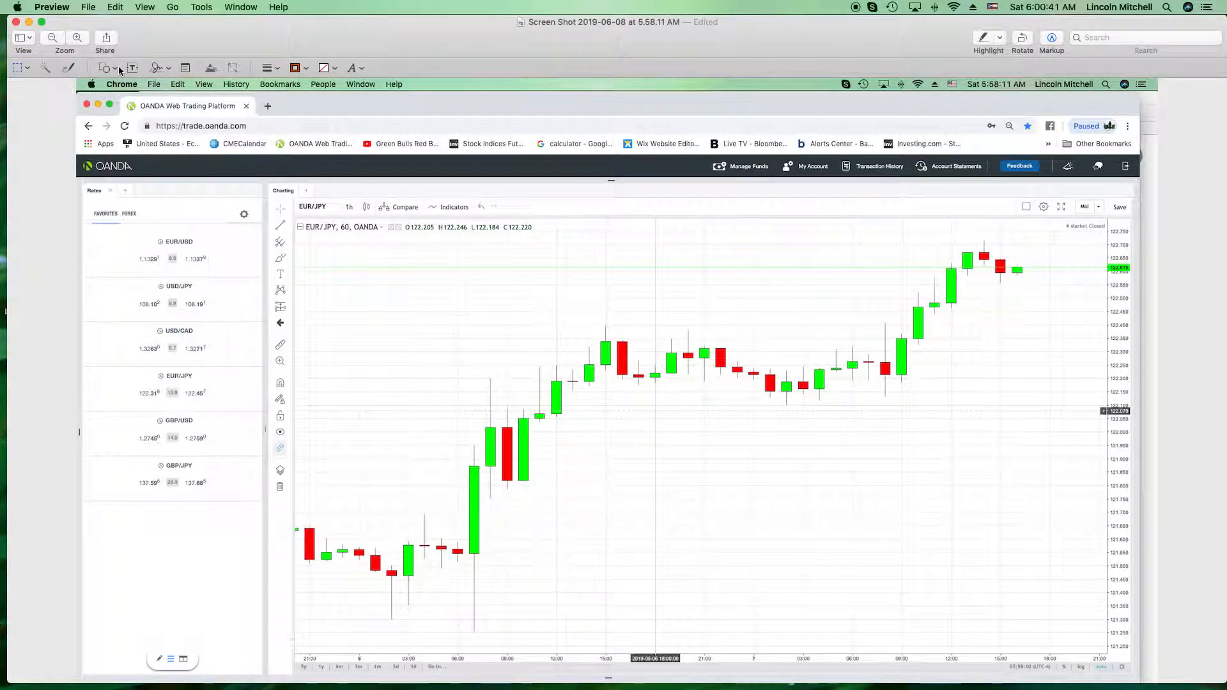
Draw an oval and drag it around the leftmost candles of the EUR/JPY chart.
left_click(105, 69)
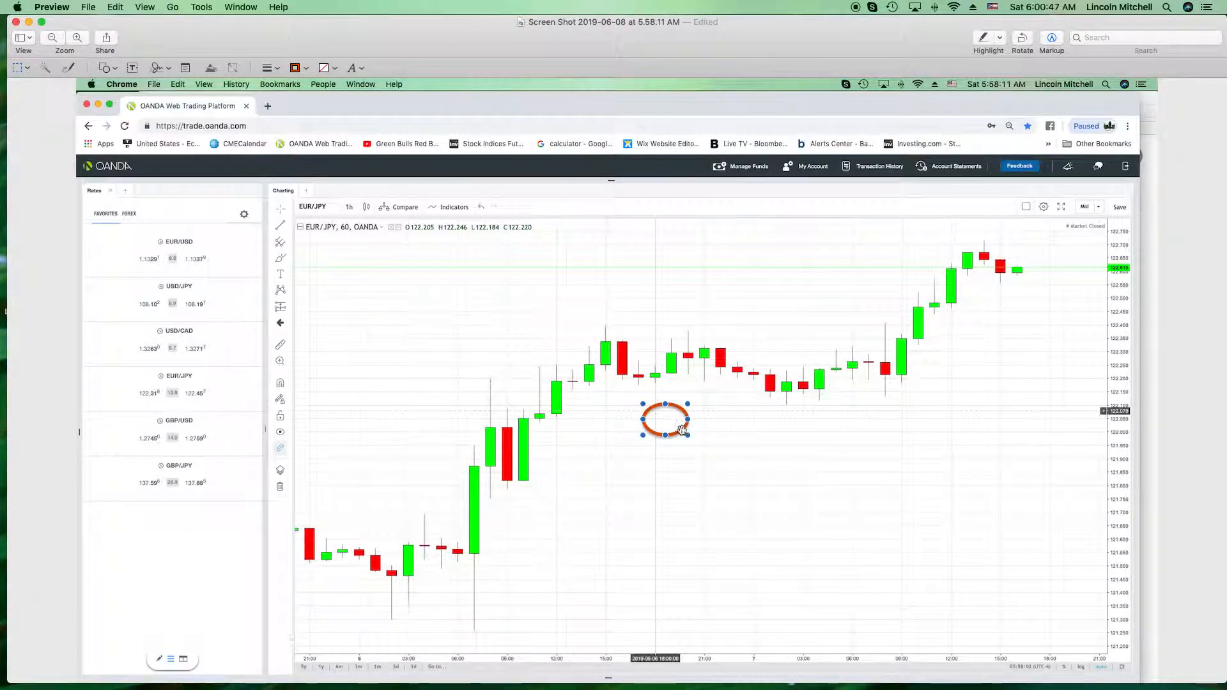
left_click_drag(665, 419, 462, 437)
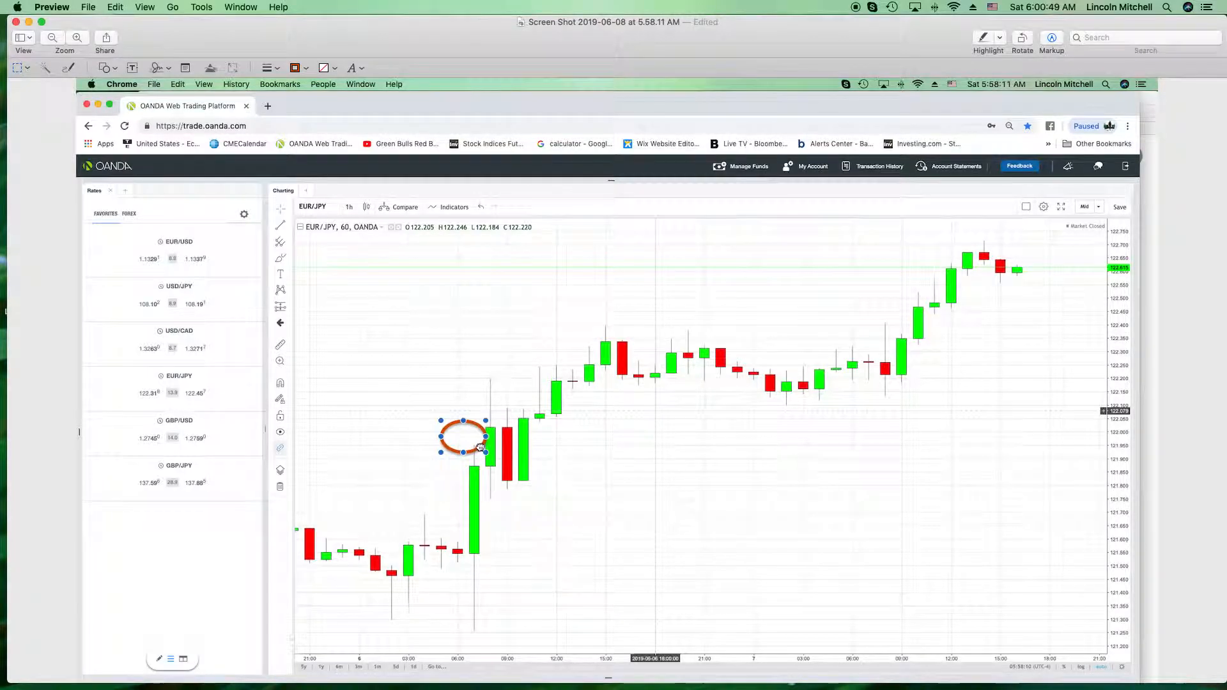
left_click_drag(461, 436, 332, 560)
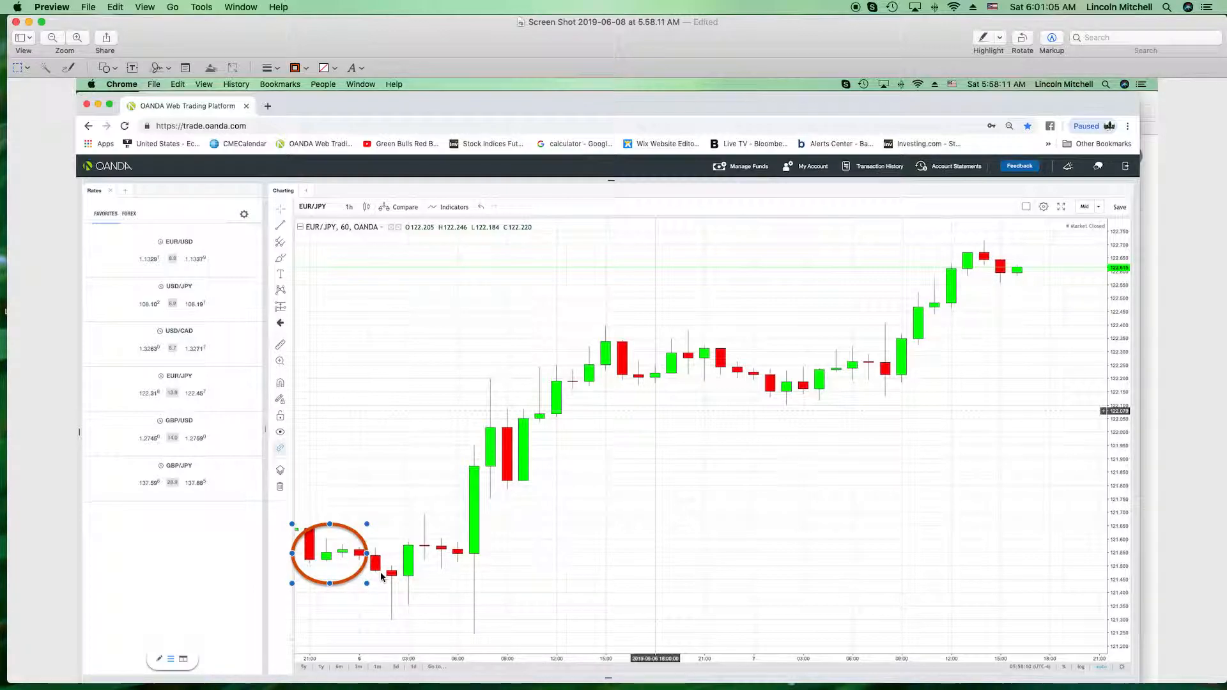
mouse_move(356, 498)
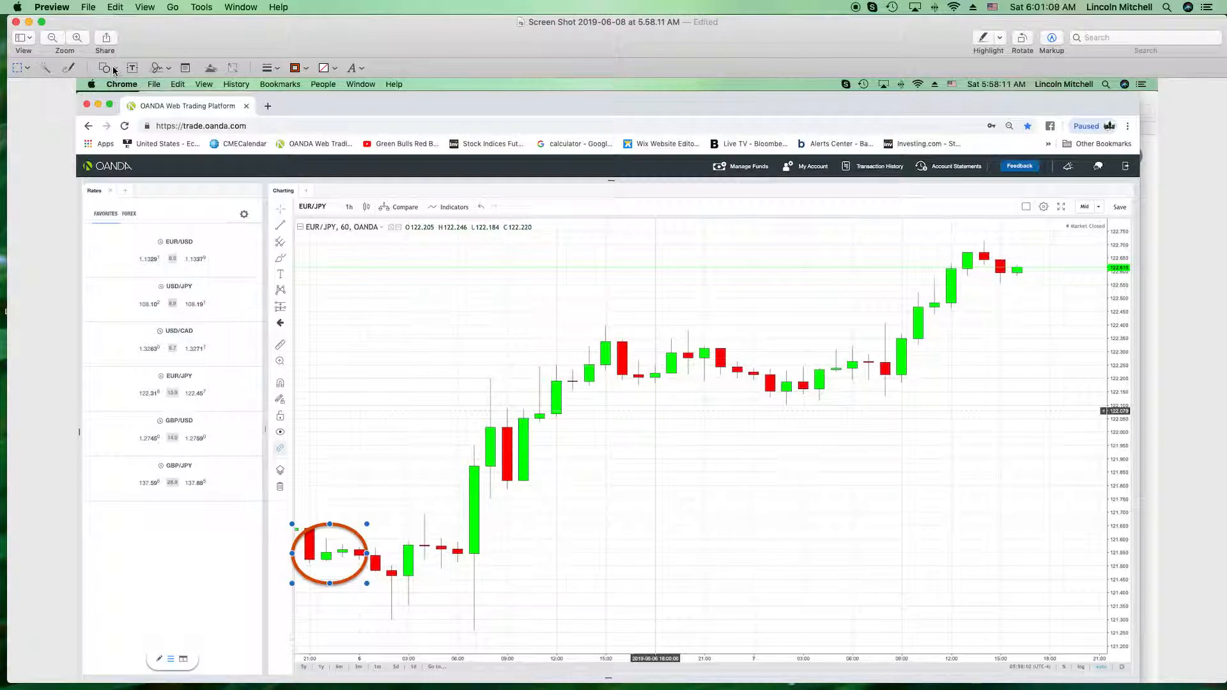
Add an arrow across mid-chart and aim it toward the early candles.
left_click_drag(568, 395, 693, 395)
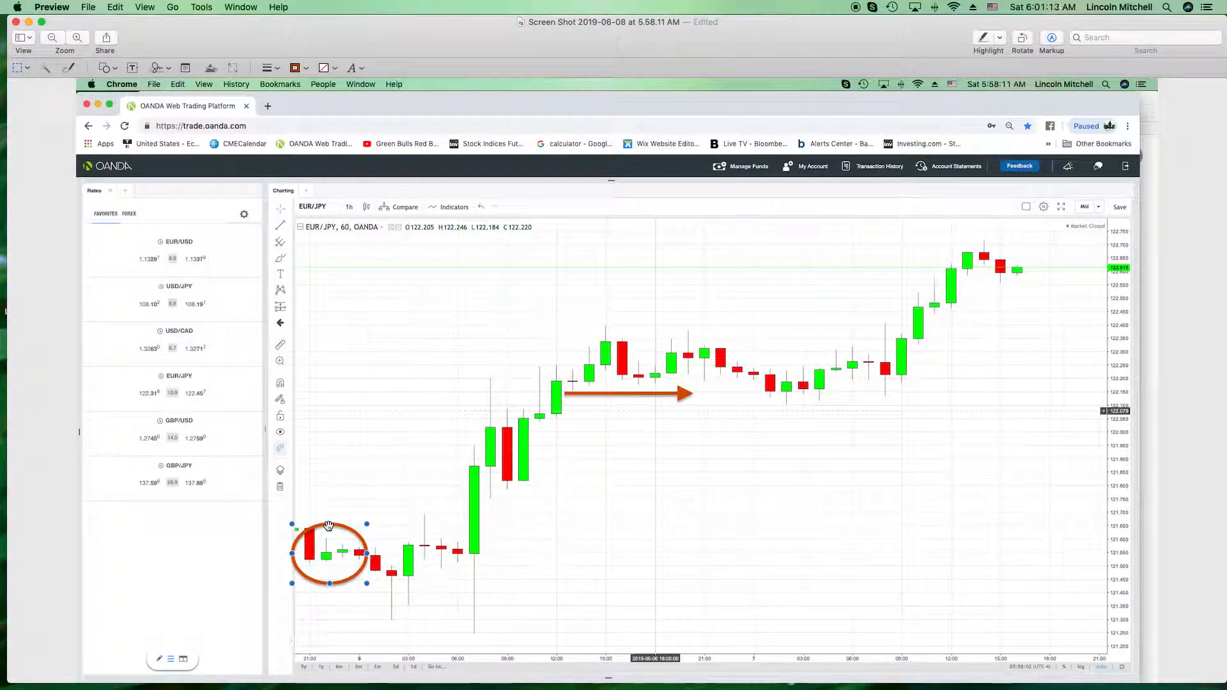
left_click_drag(329, 552, 188, 313)
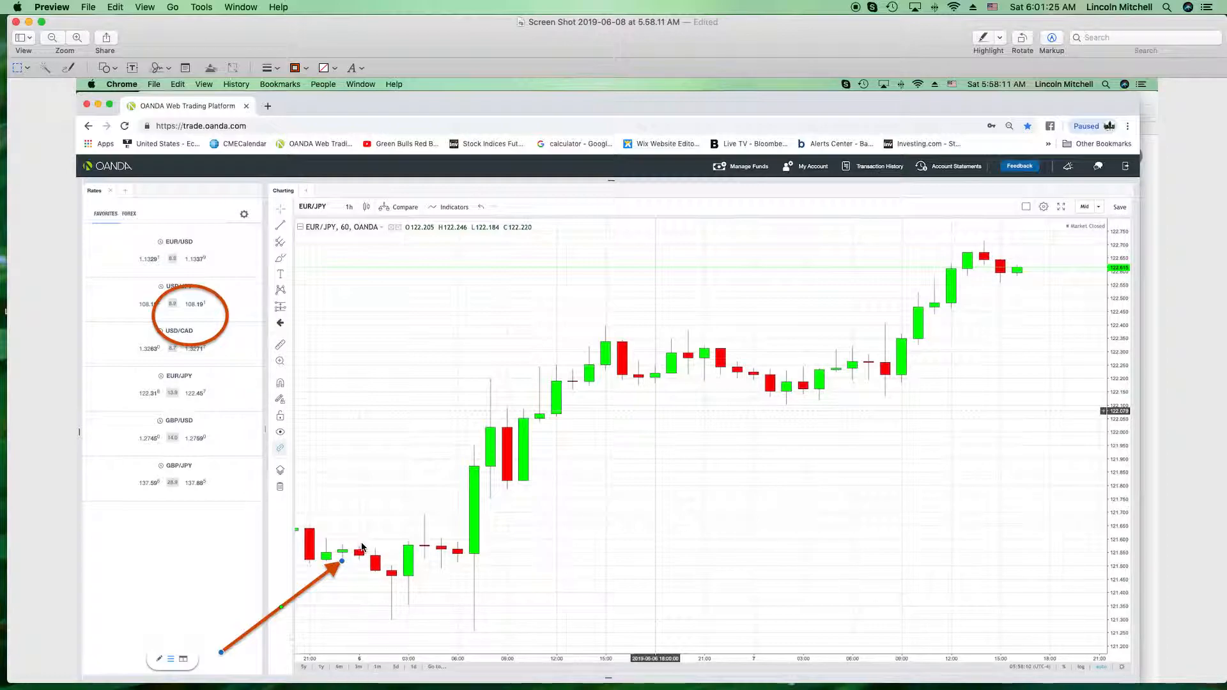
mouse_move(372, 574)
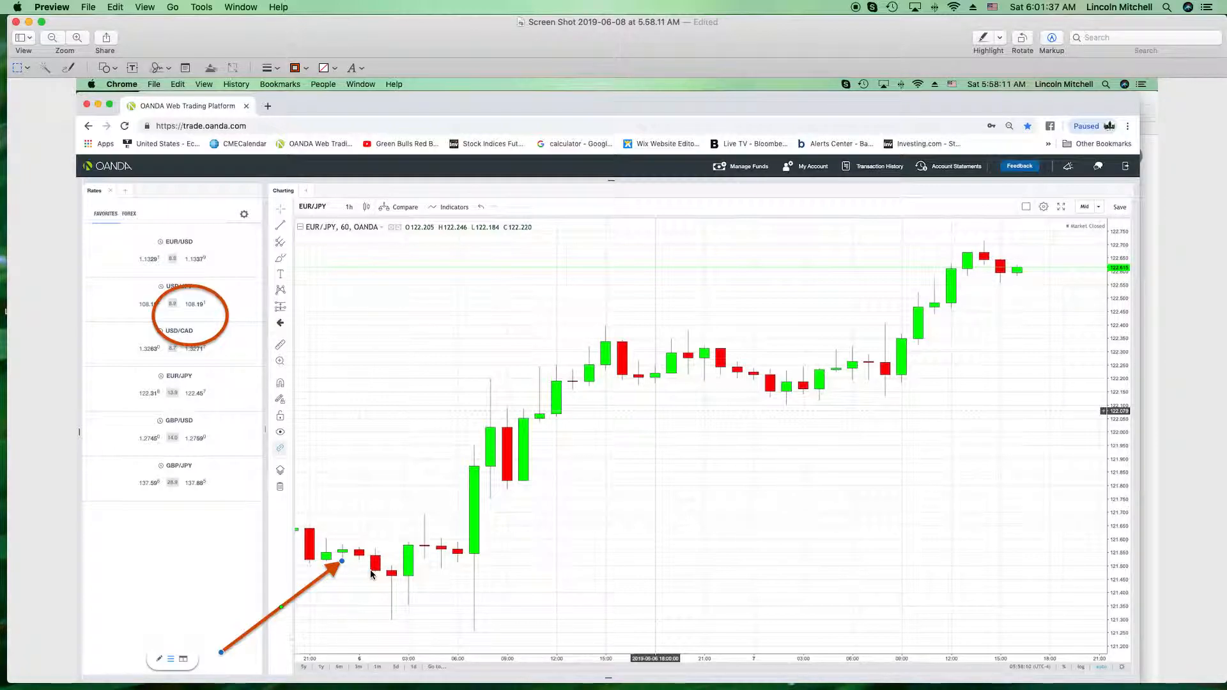
mouse_move(338, 341)
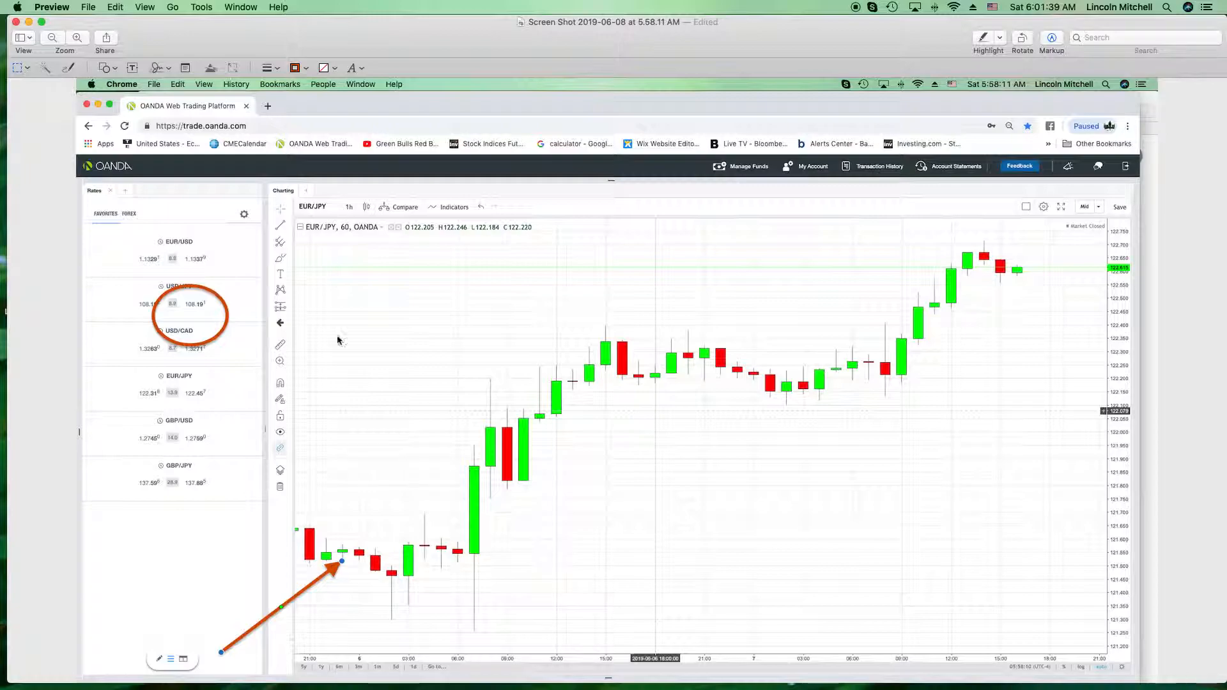
Try aiming the arrow at the 03:00 green candle, the long wick and the tall green candle.
left_click(294, 69)
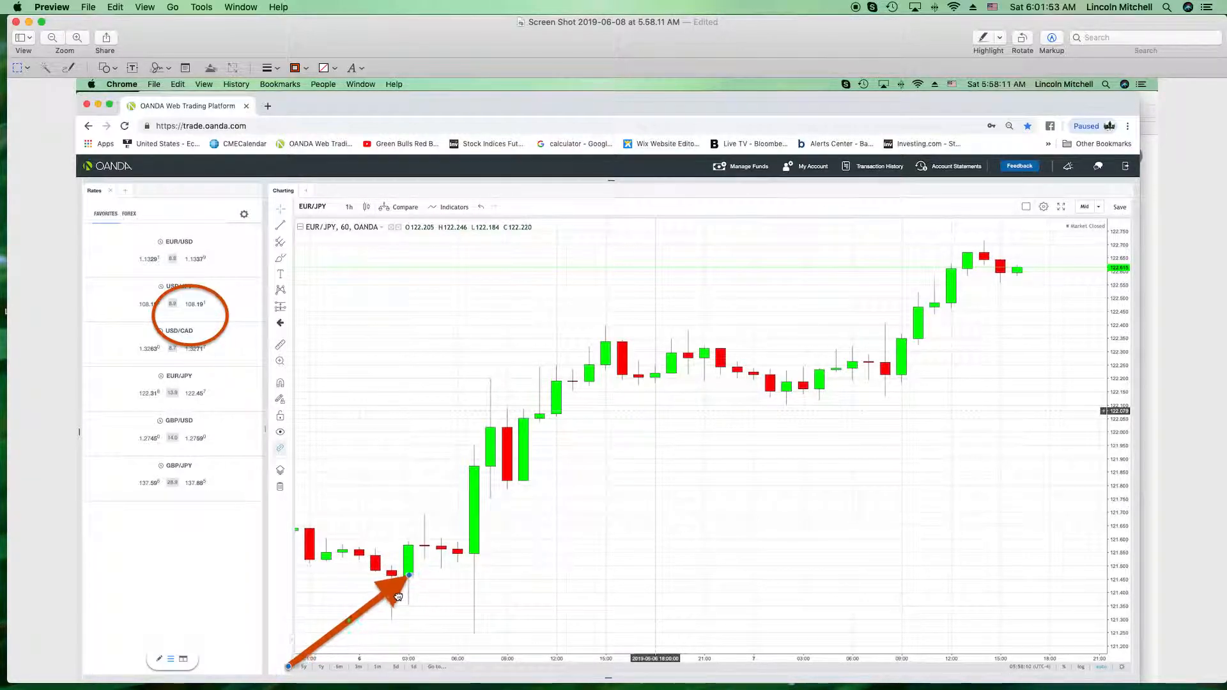
left_click_drag(399, 595, 374, 642)
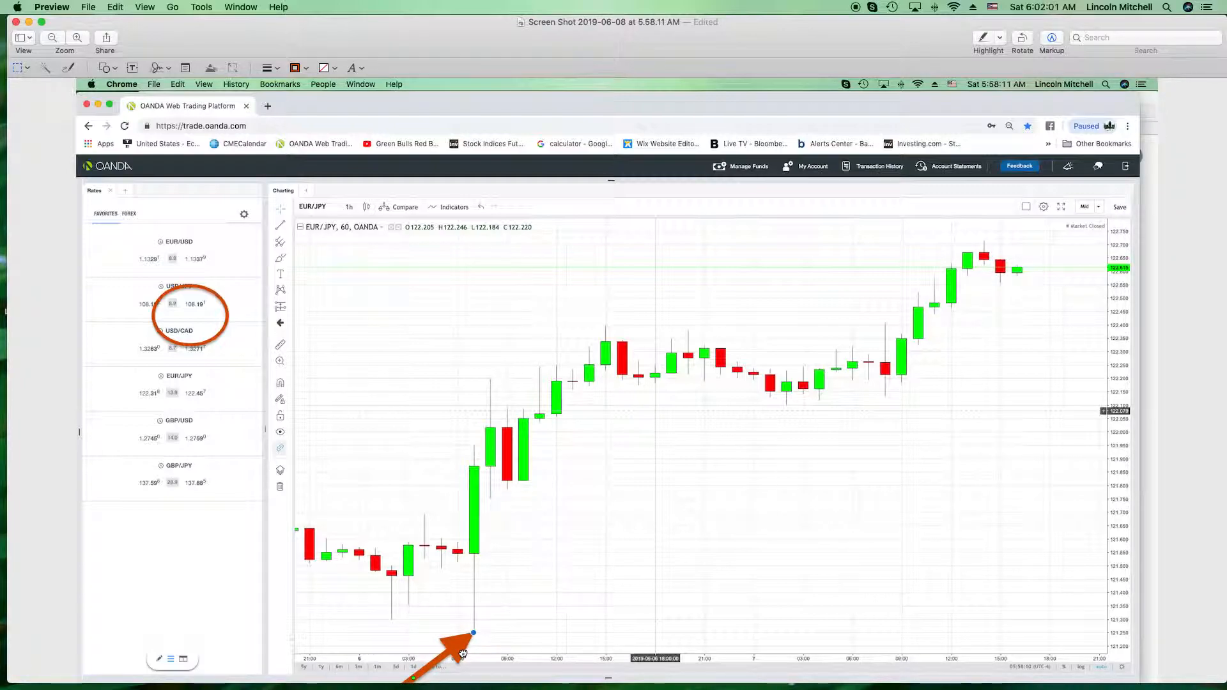
left_click_drag(466, 649, 380, 634)
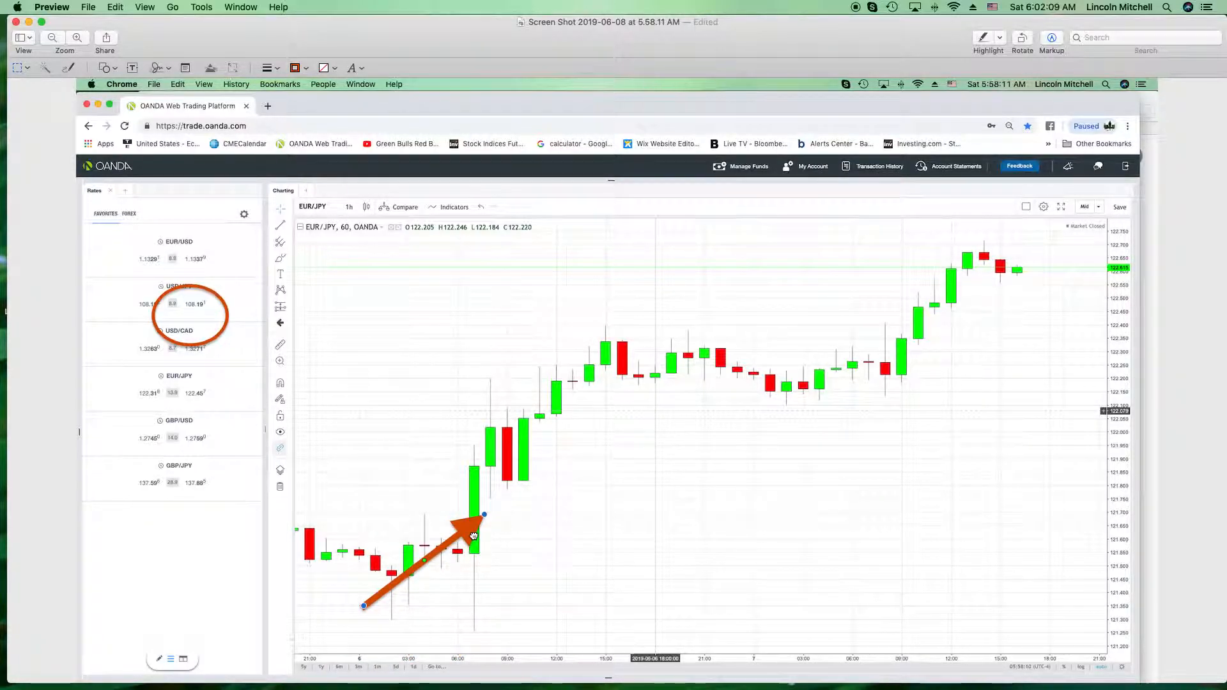
left_click_drag(483, 514, 470, 502)
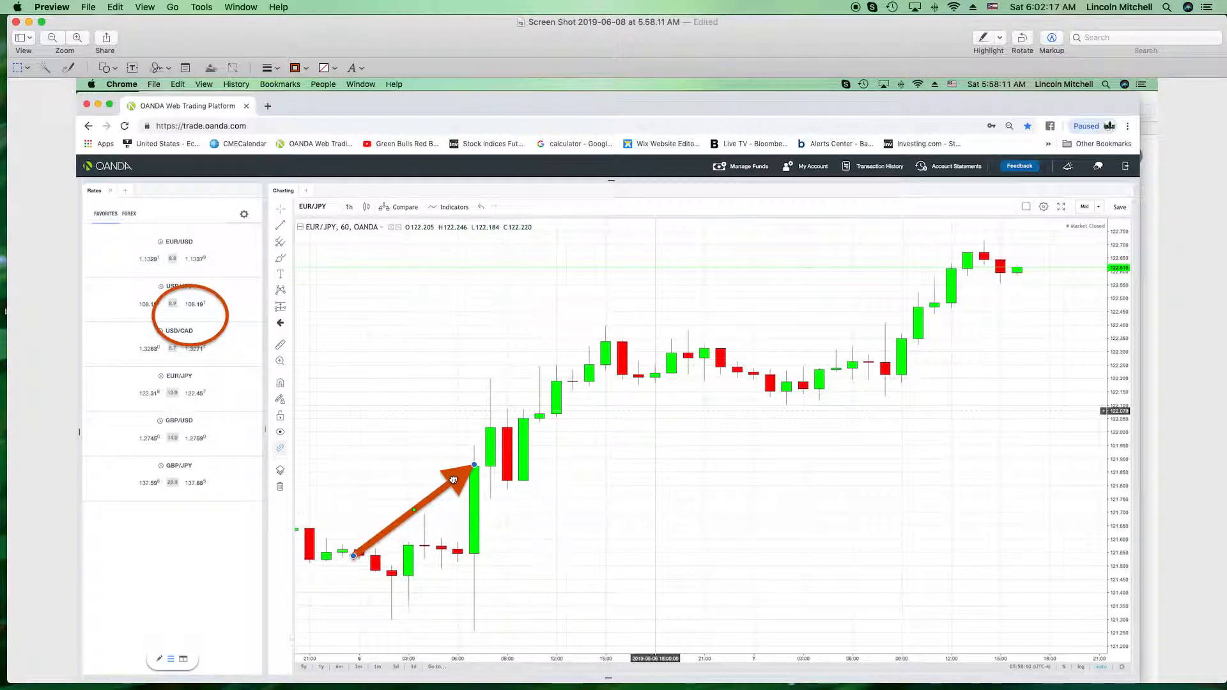
left_click_drag(454, 480, 399, 578)
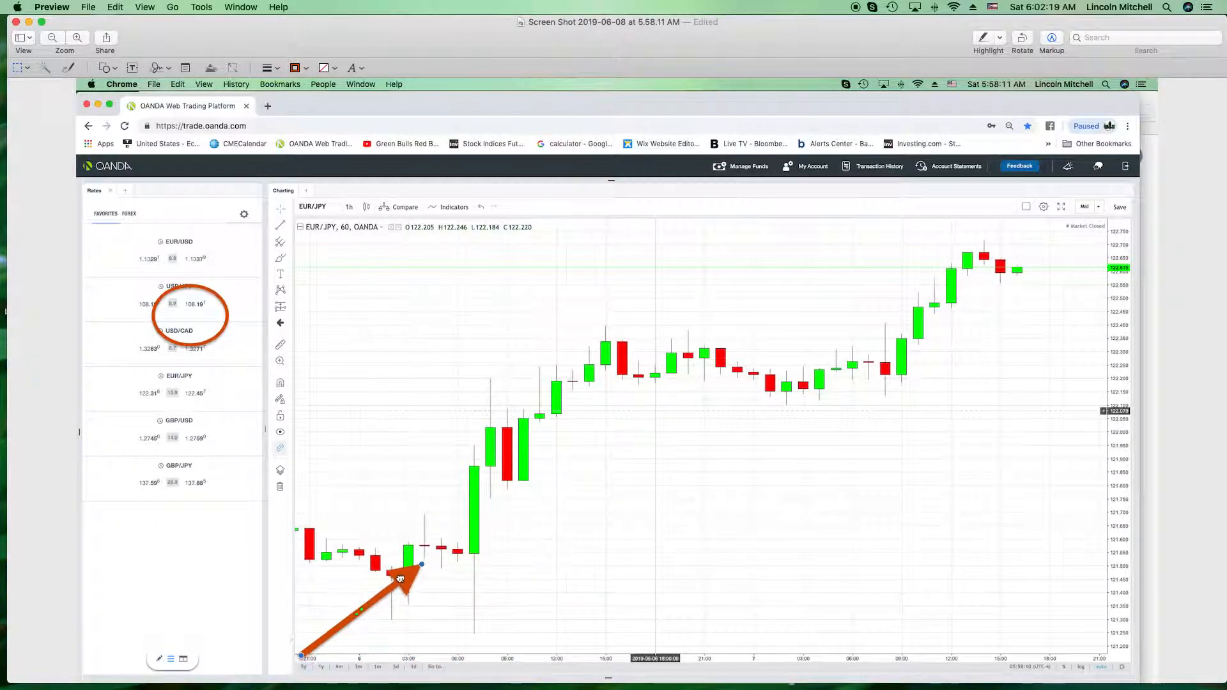
left_click_drag(399, 579, 434, 544)
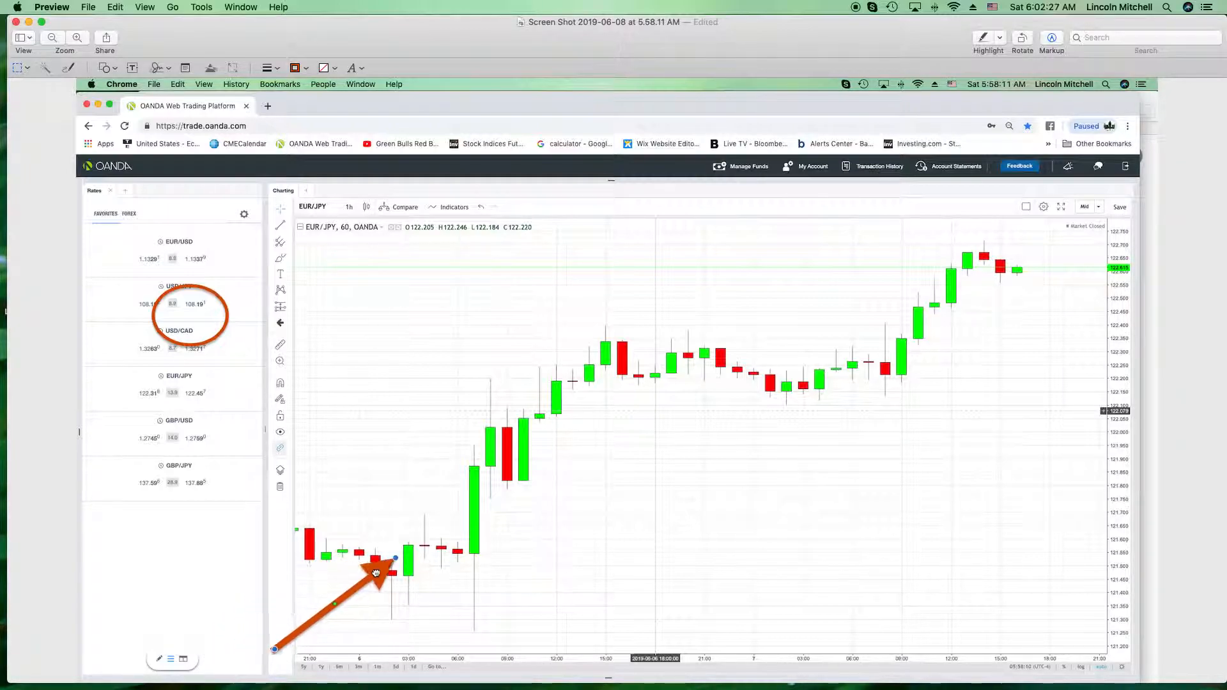
Aim the arrow at candles near 09:00 and 12:00, then circle the 03:00 lows with the oval.
left_click_drag(376, 573, 453, 578)
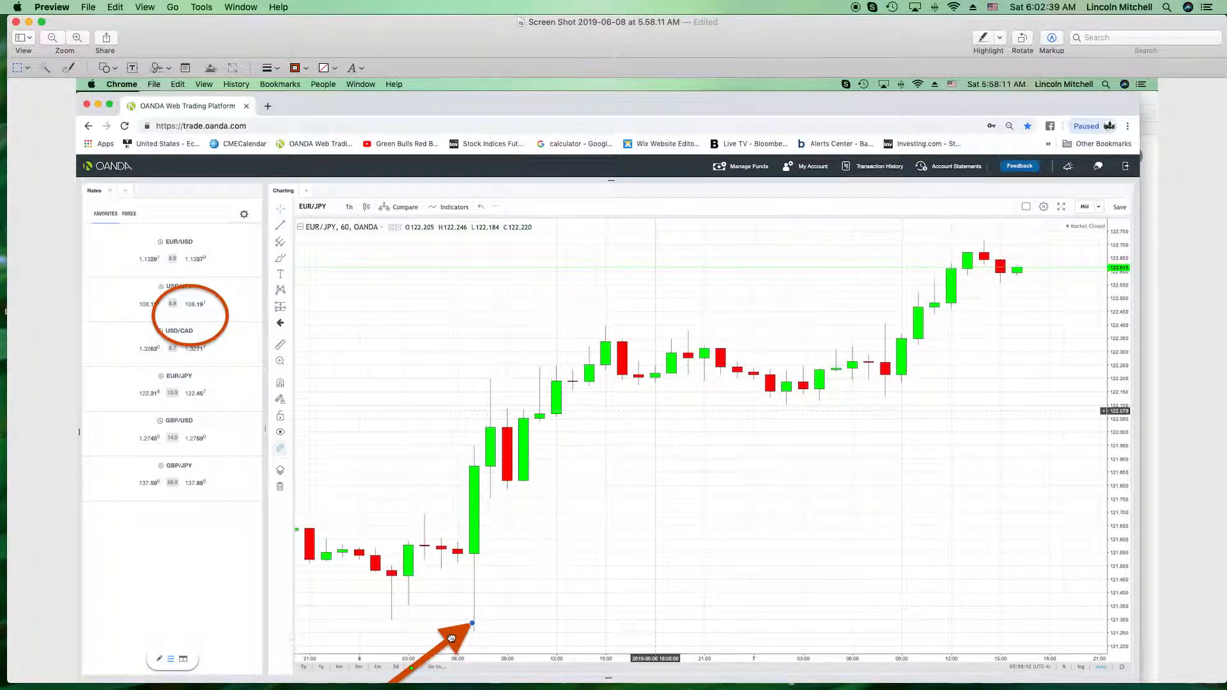
left_click_drag(472, 624, 478, 501)
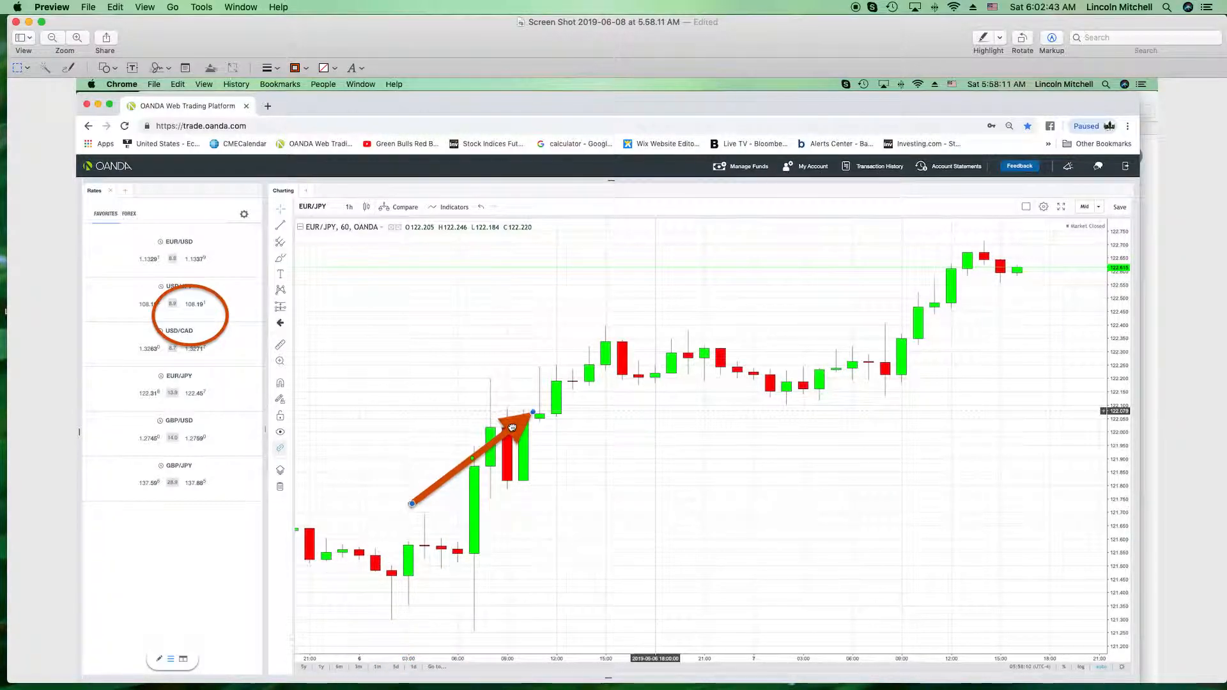
left_click_drag(511, 428, 497, 492)
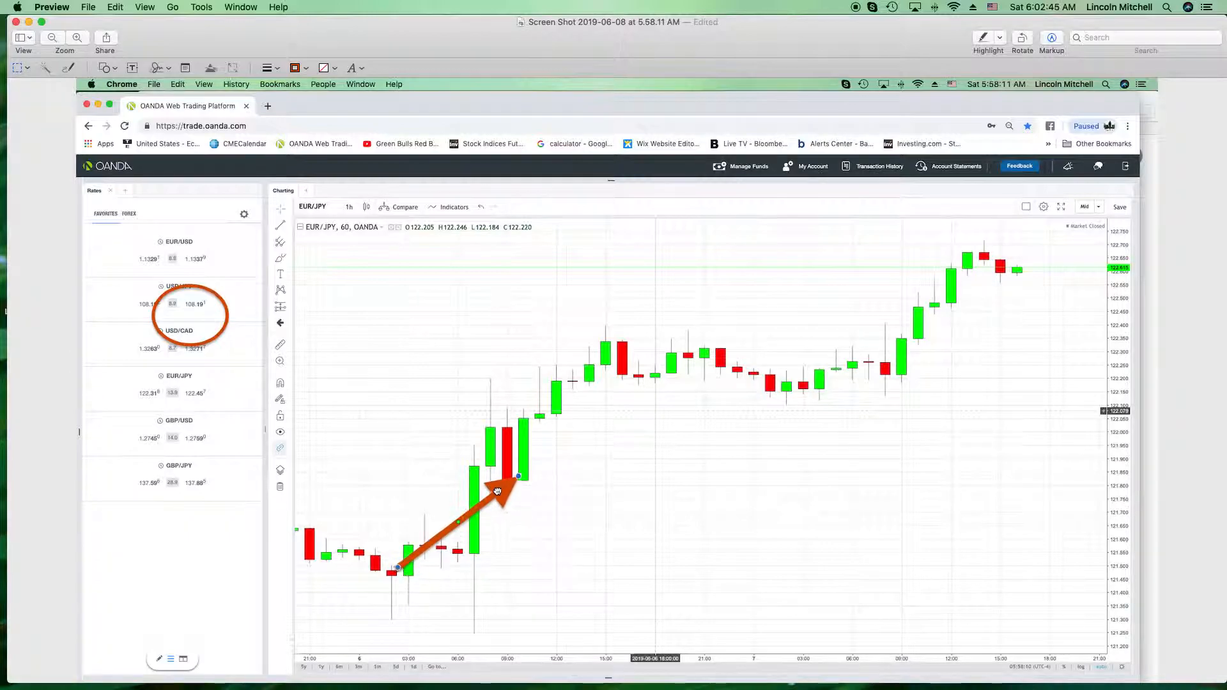
left_click_drag(497, 491, 501, 501)
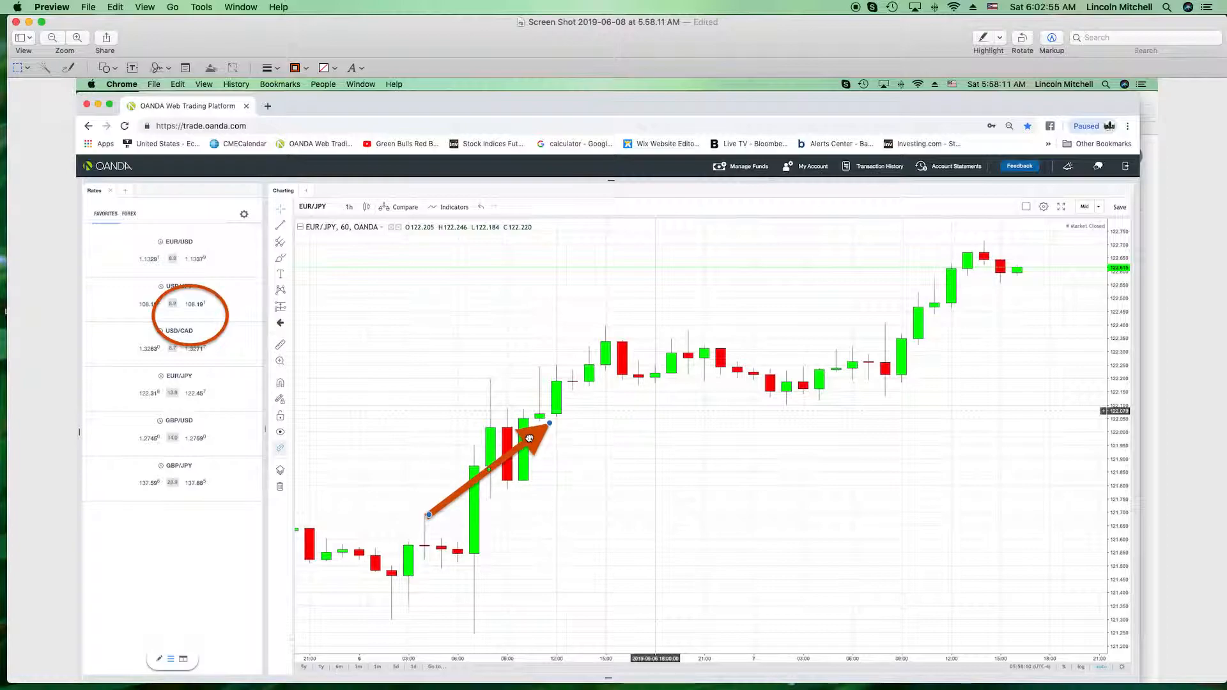
left_click_drag(529, 438, 516, 435)
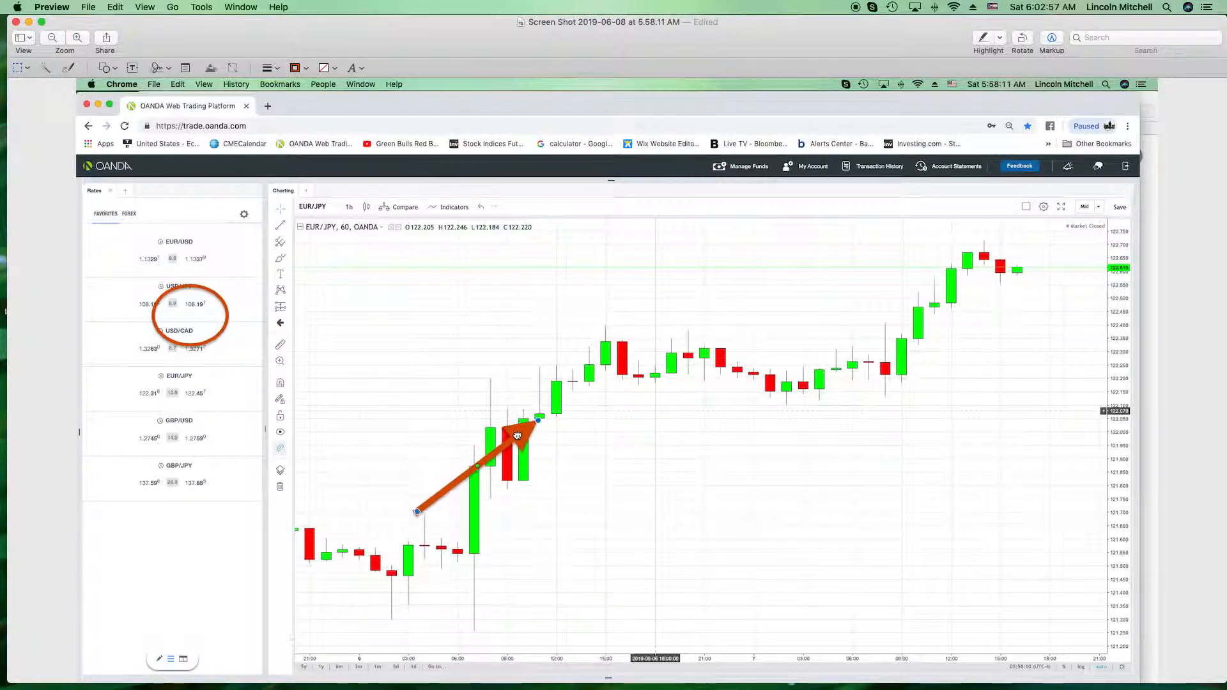
left_click_drag(517, 434, 395, 580)
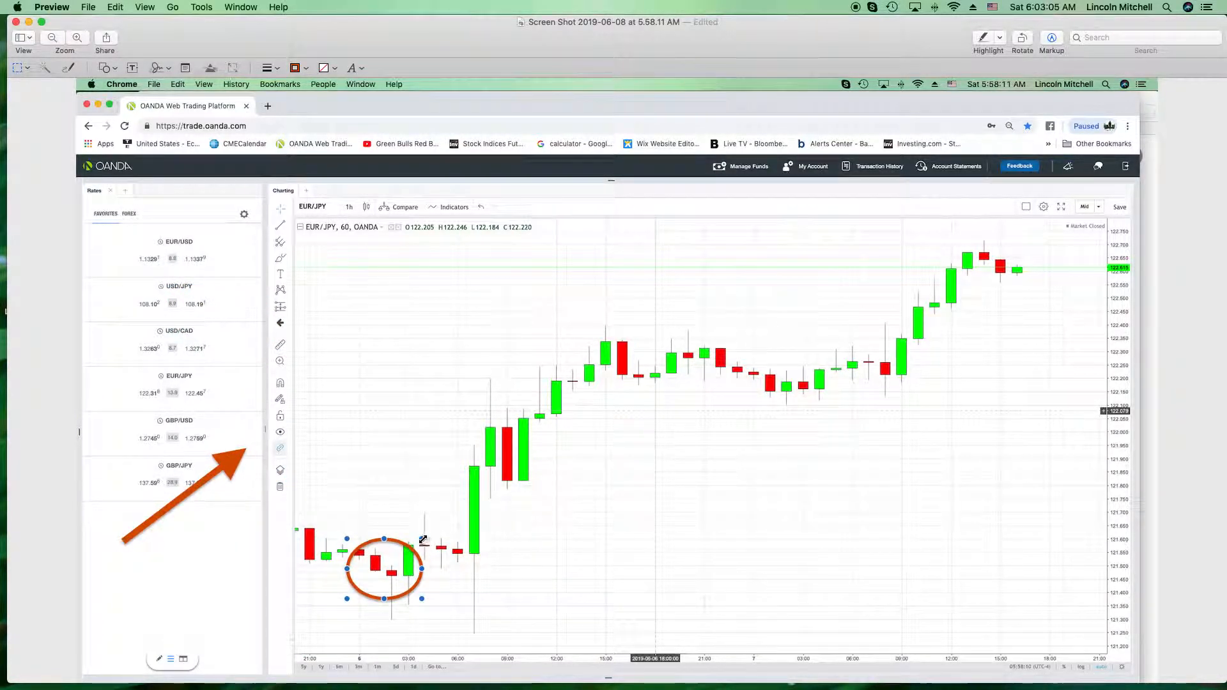
Move the oval onto the EUR/USD and USD/JPY quotes in the rates panel.
left_click_drag(384, 568, 395, 562)
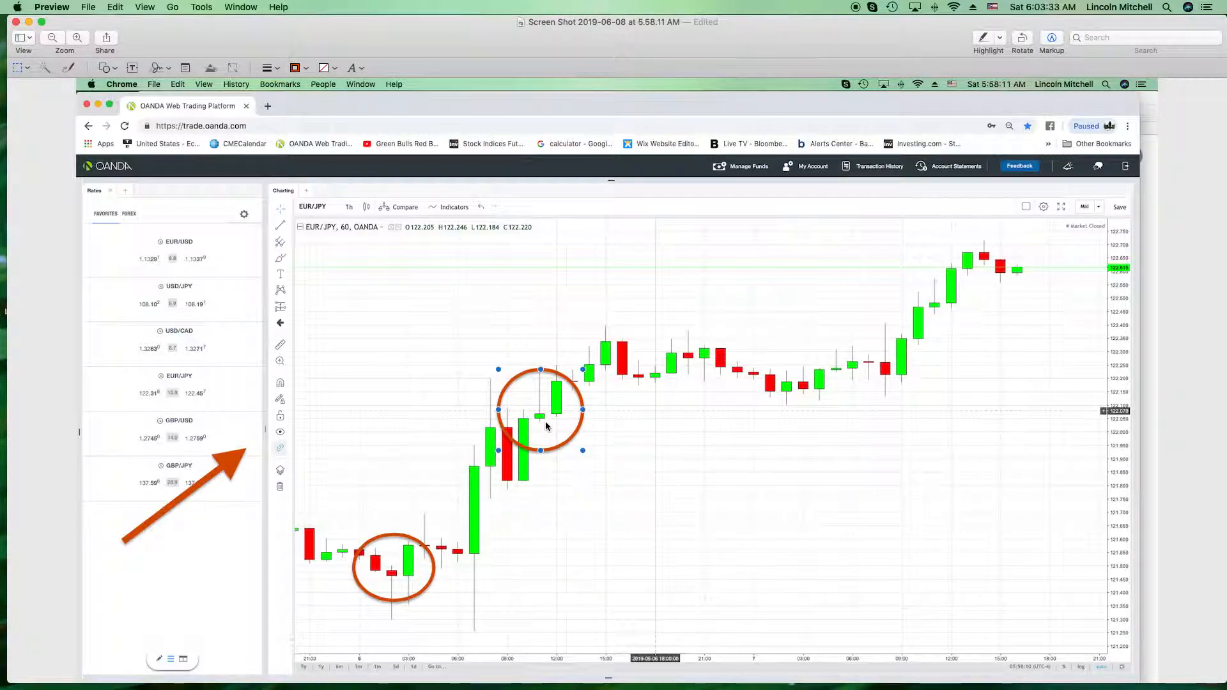
mouse_move(529, 430)
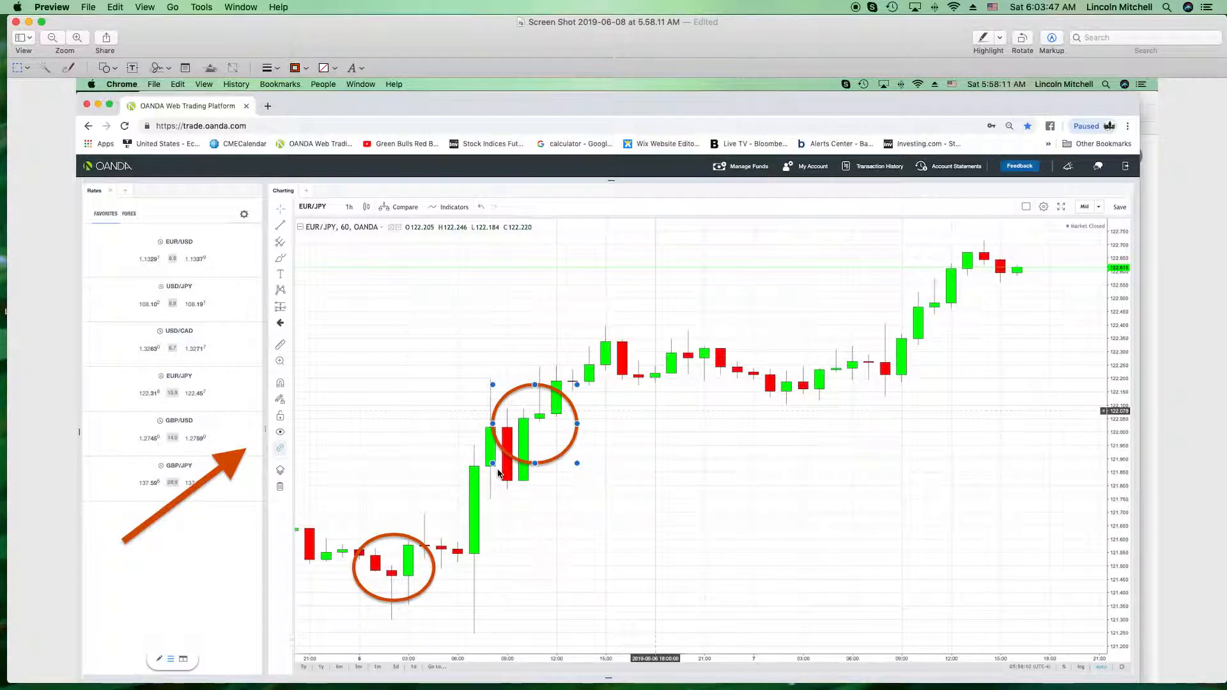
mouse_move(511, 395)
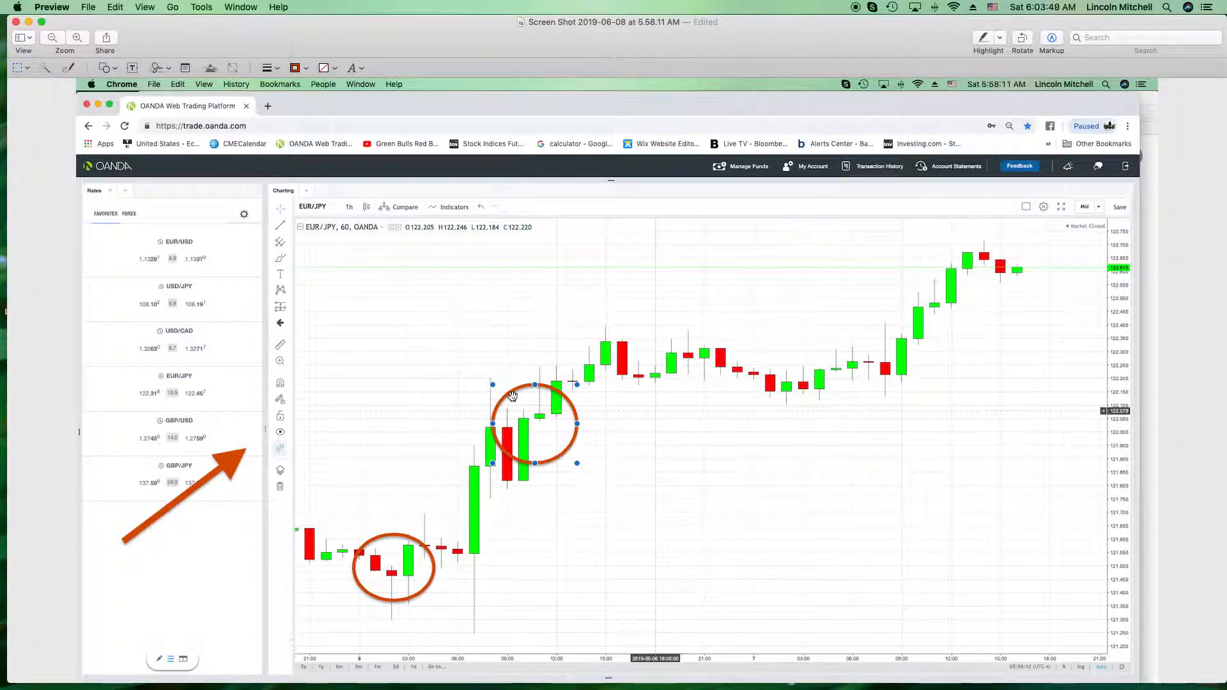
left_click_drag(534, 422, 411, 446)
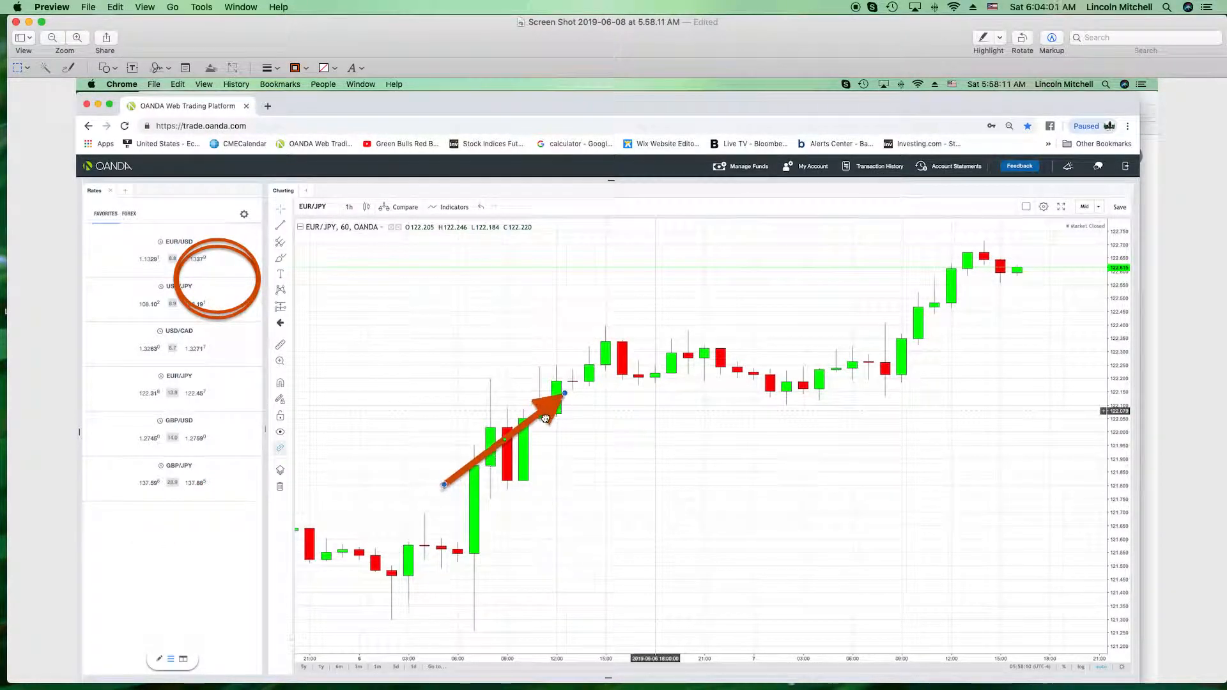
Start the arrow from the low near 03:00 and raise a horizontal line to the breakout candles.
left_click_drag(546, 419, 548, 411)
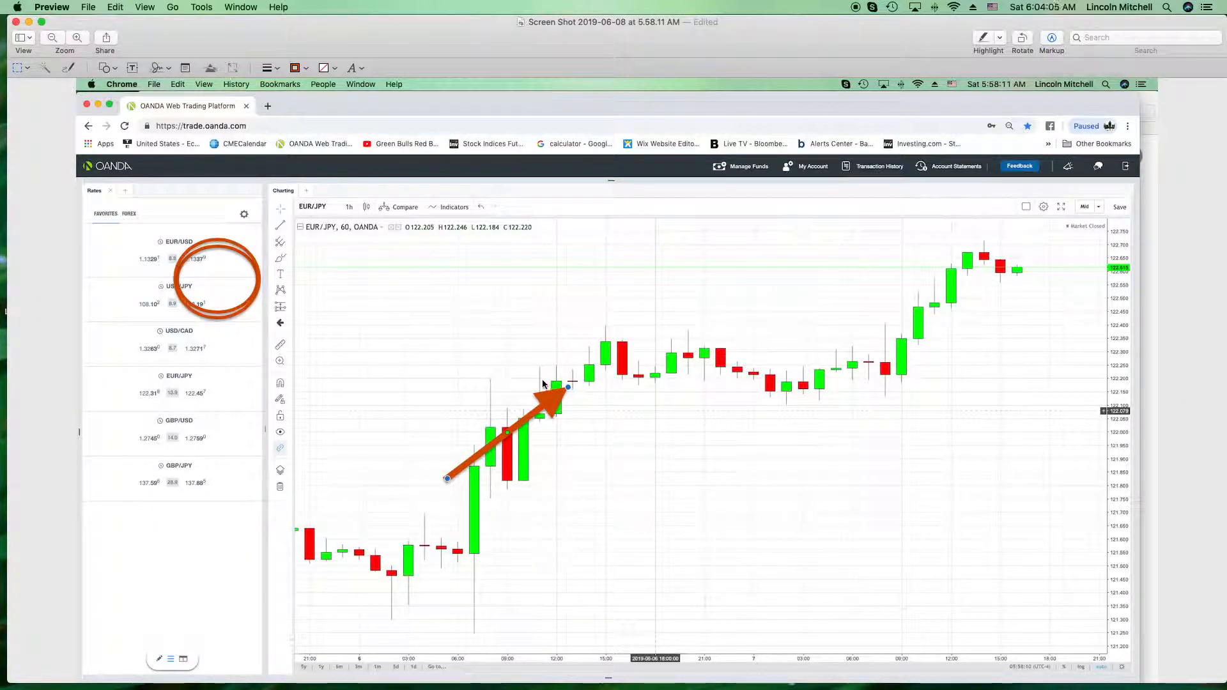
left_click(101, 68)
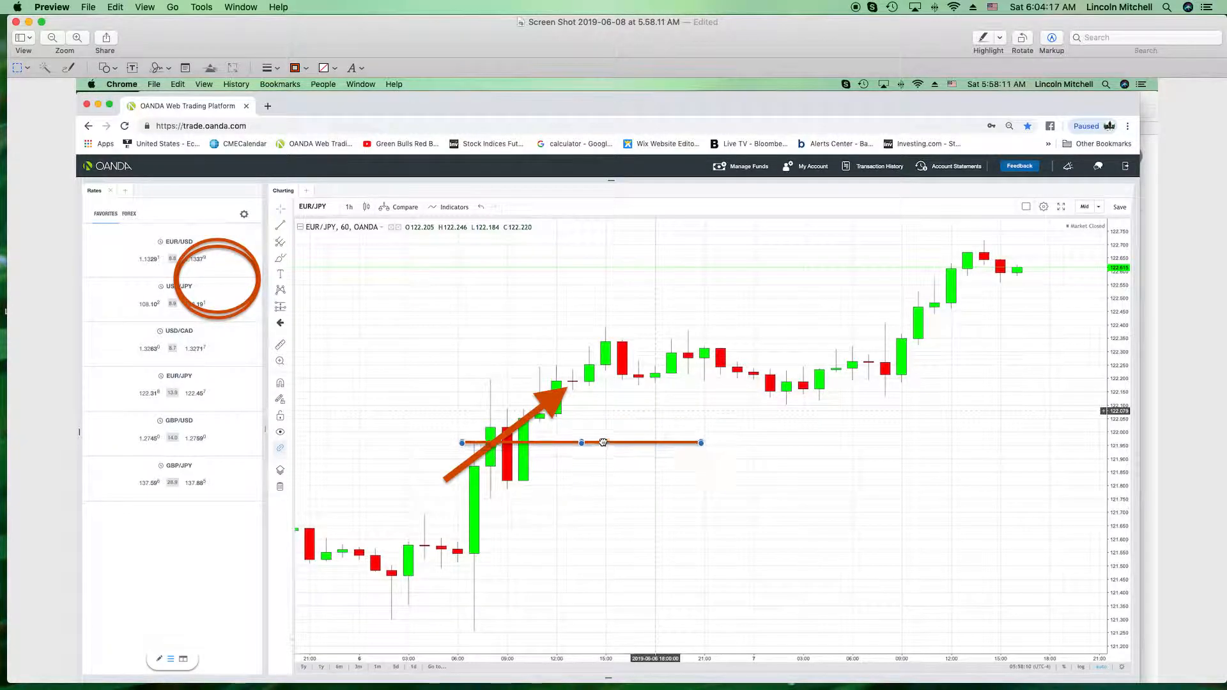
left_click_drag(603, 442, 595, 383)
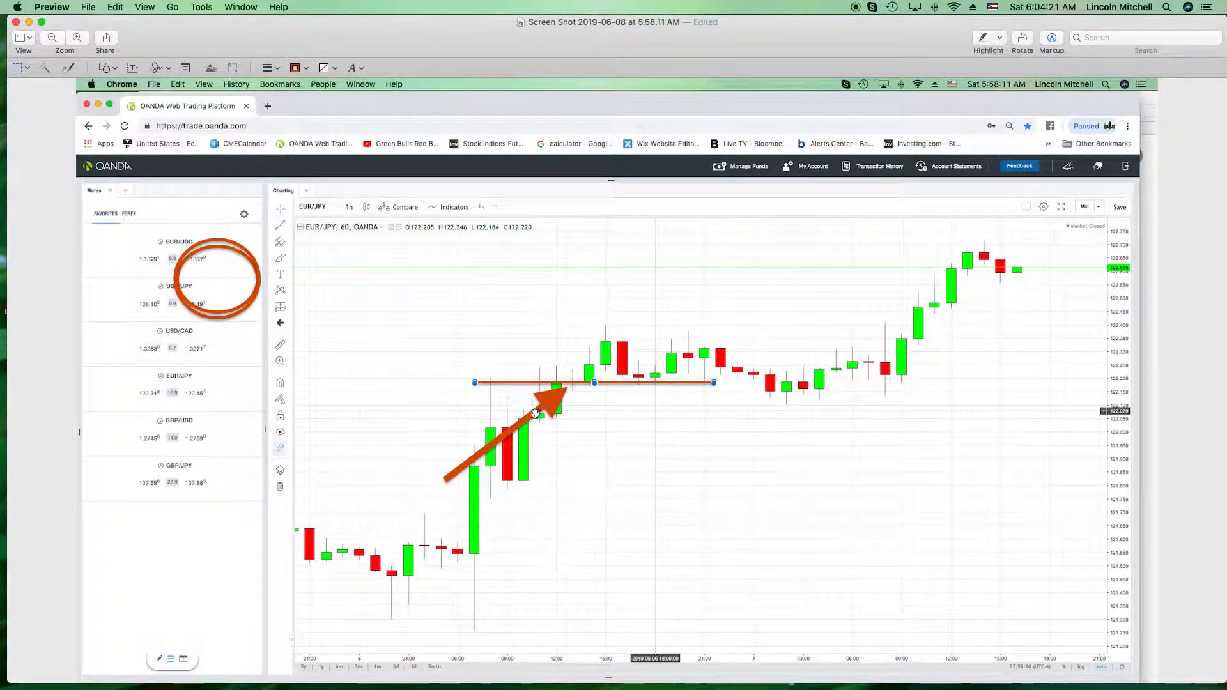
left_click_drag(556, 411, 529, 470)
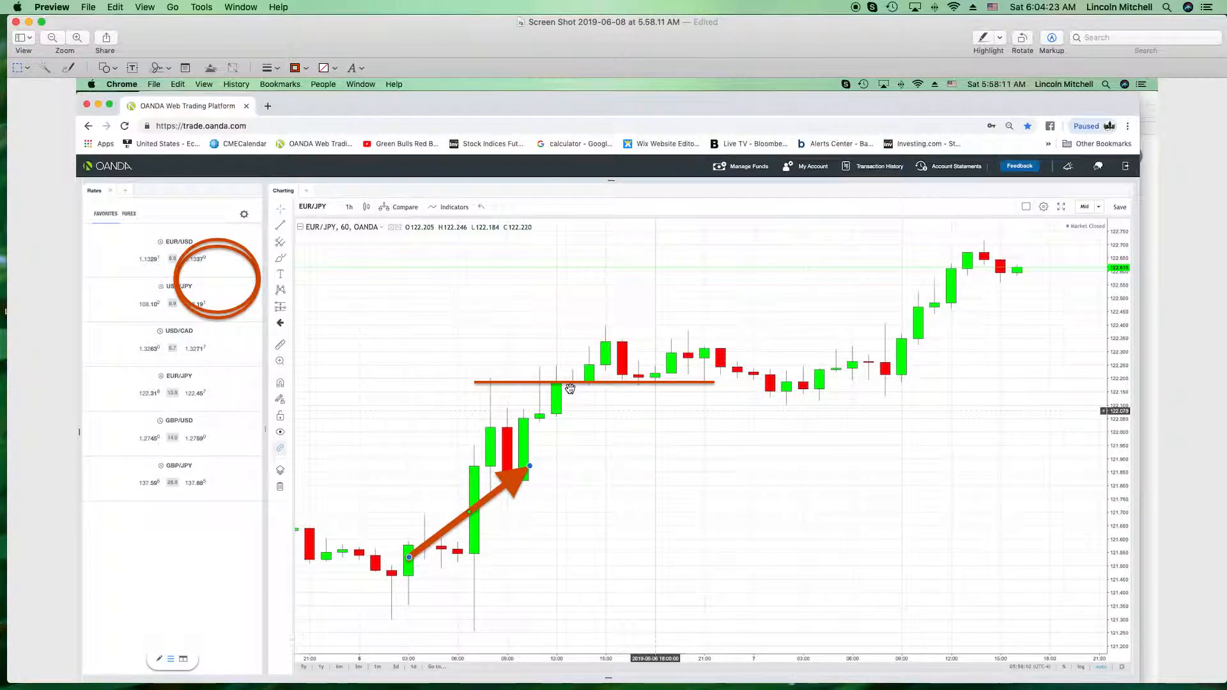
Settle the horizontal line at the 122.200 breakout level and stretch it across later candles.
left_click_drag(593, 383, 653, 335)
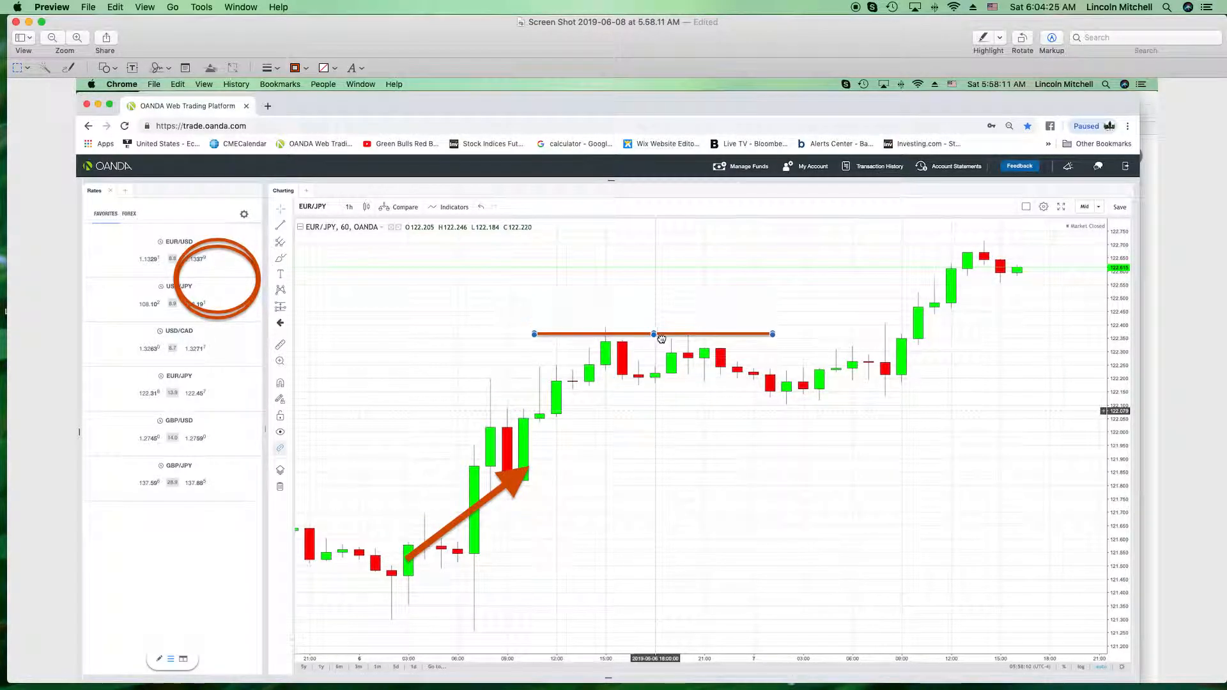
left_click_drag(654, 335, 877, 402)
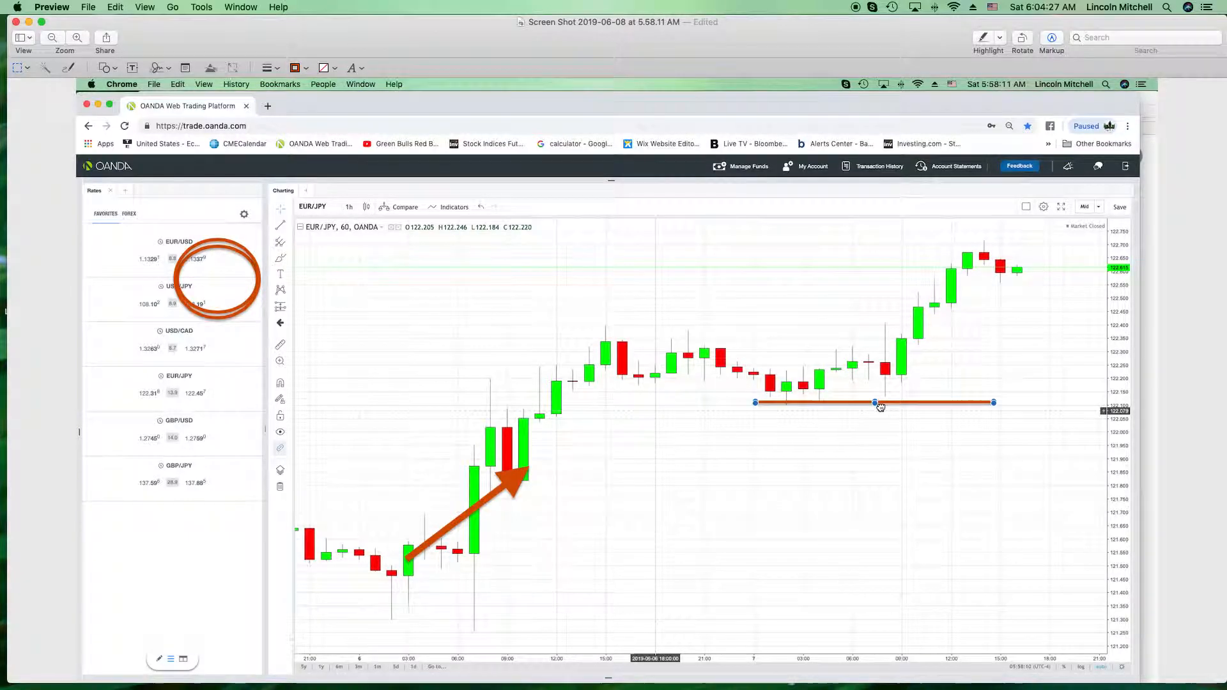
left_click_drag(875, 401, 526, 390)
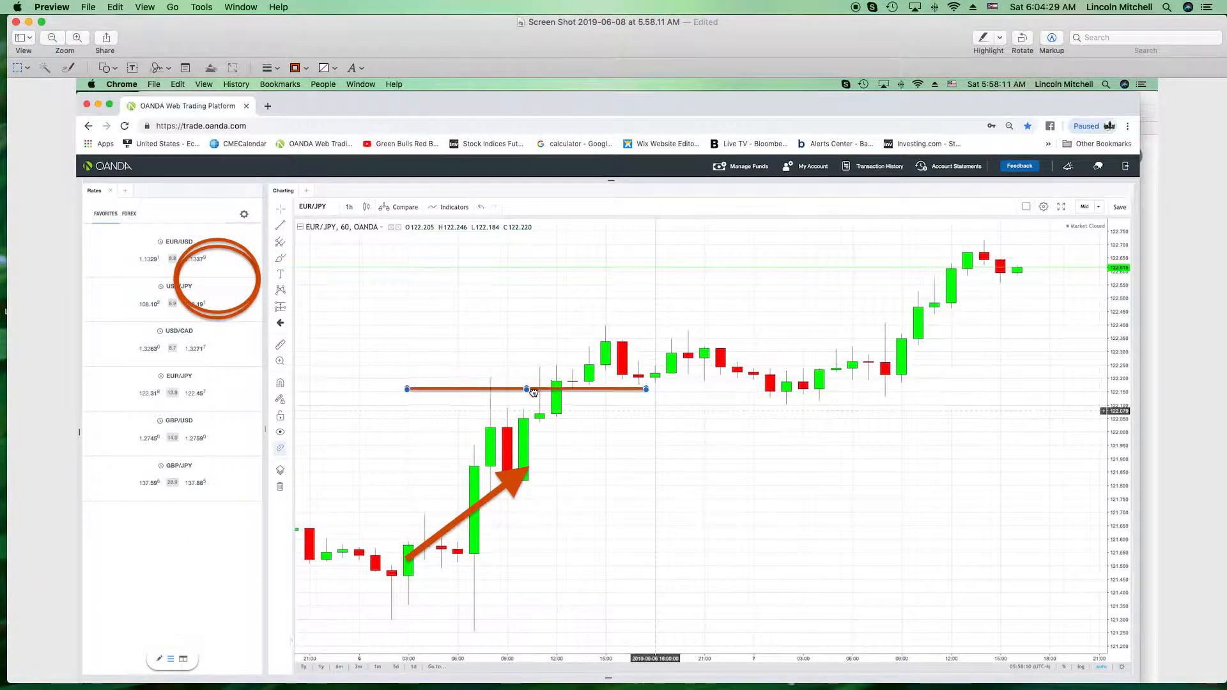
left_click_drag(527, 390, 555, 382)
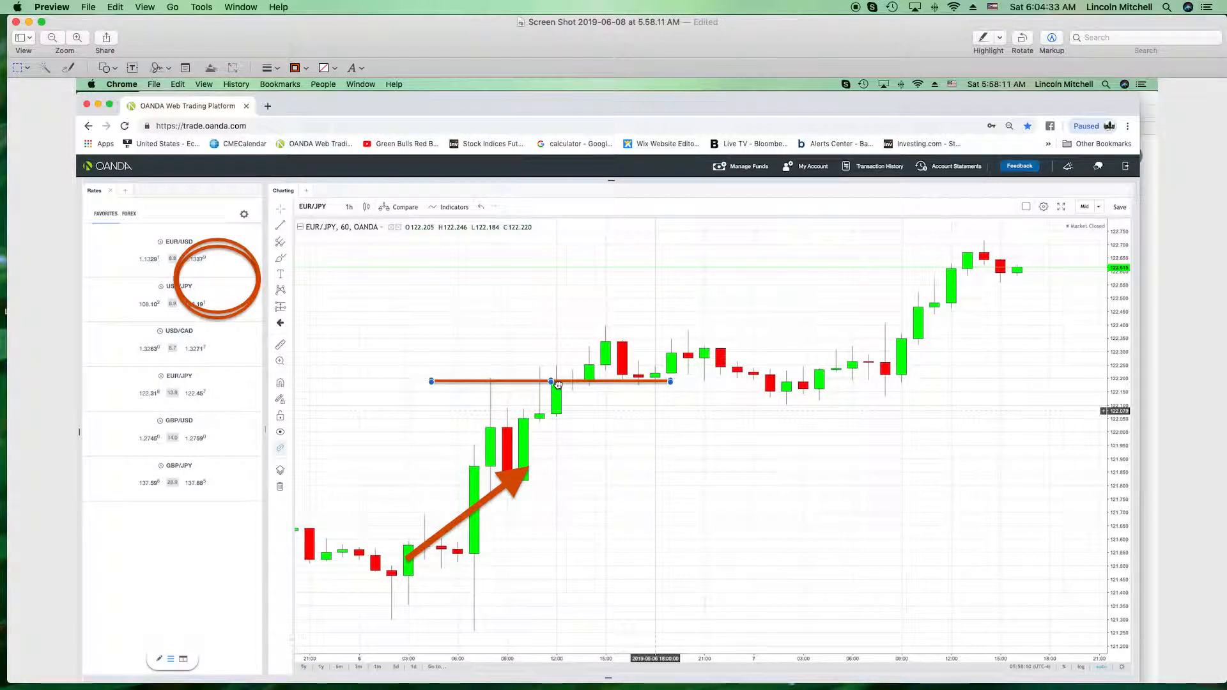
left_click_drag(555, 384, 652, 323)
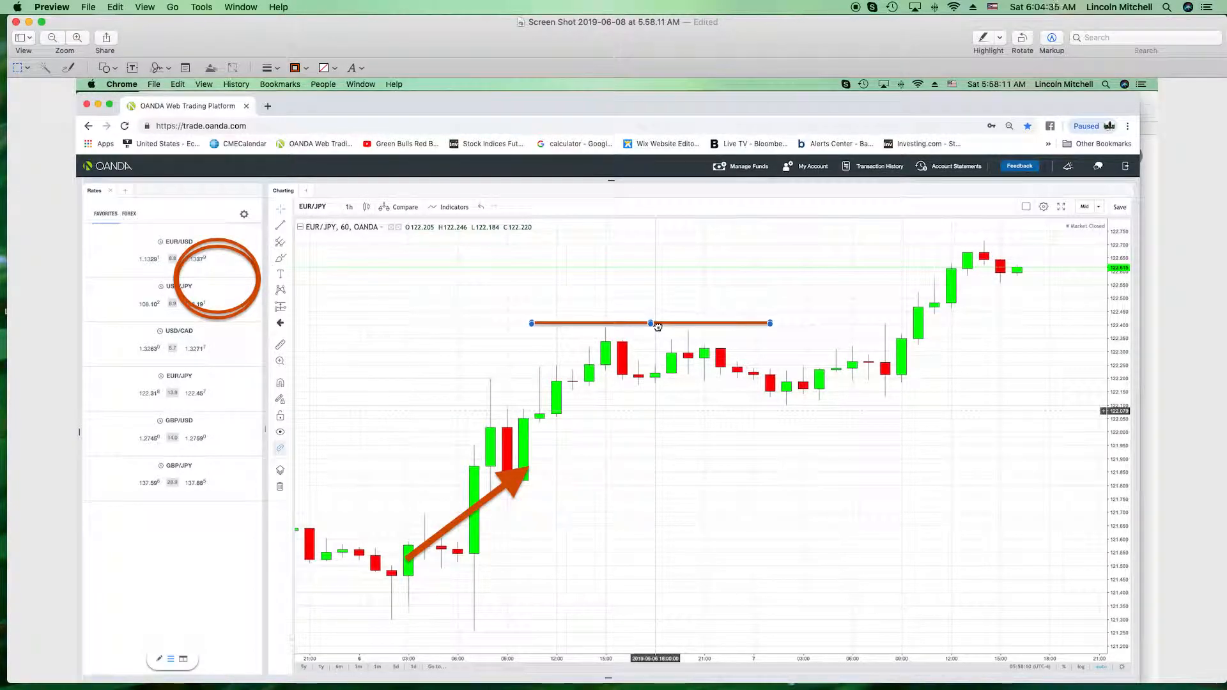
left_click_drag(652, 323, 446, 384)
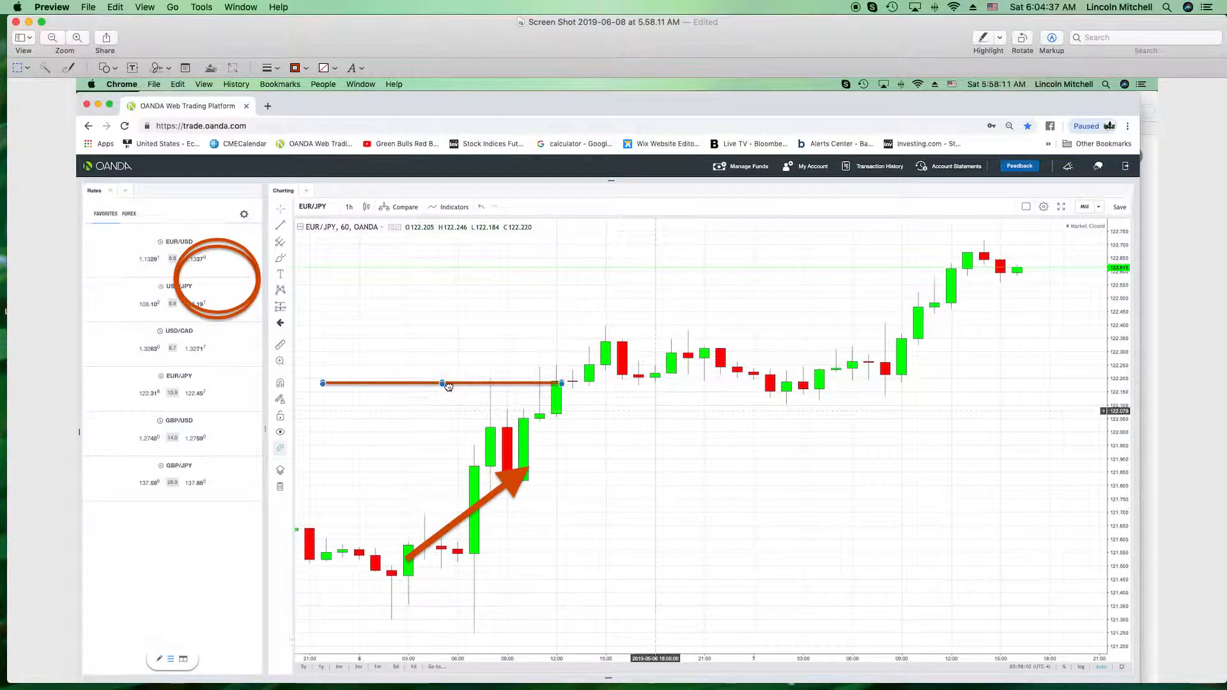
left_click_drag(442, 383, 583, 384)
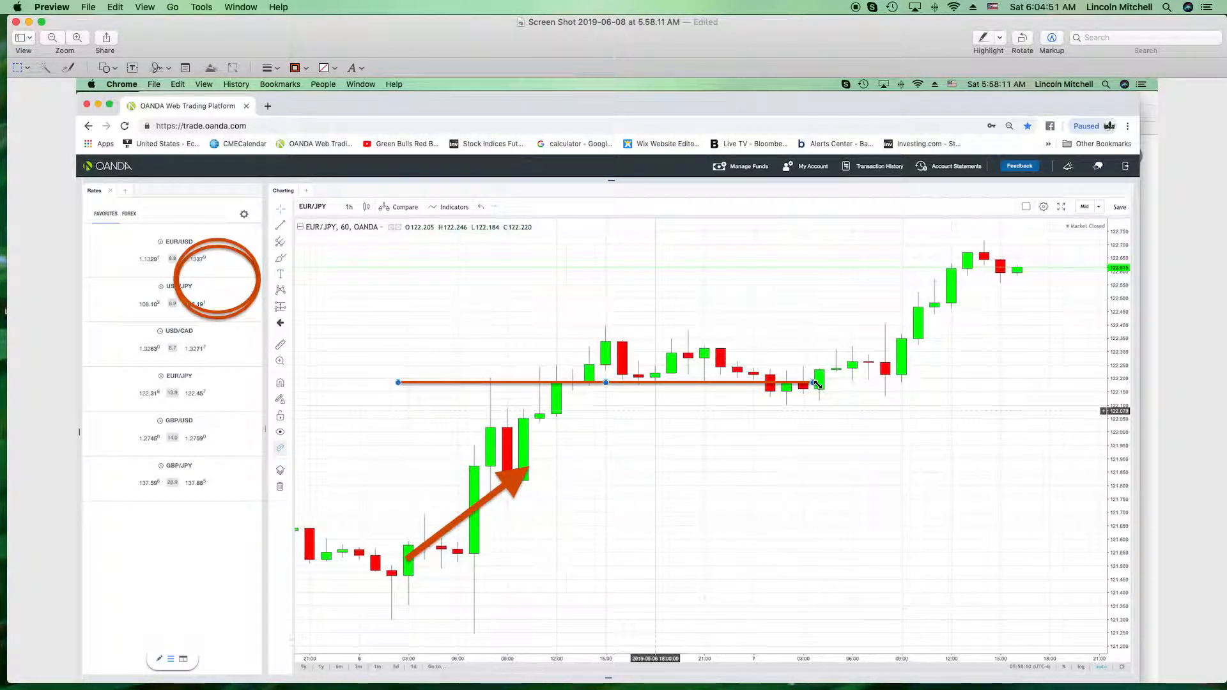
left_click_drag(820, 384, 991, 384)
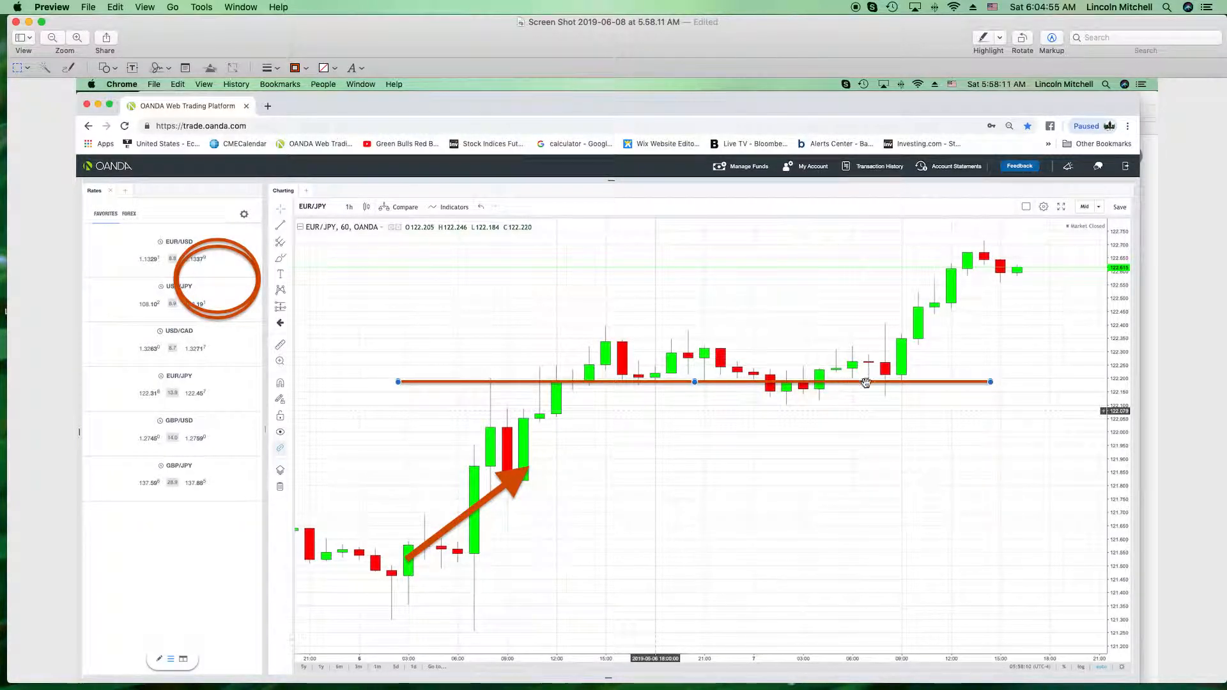
mouse_move(572, 386)
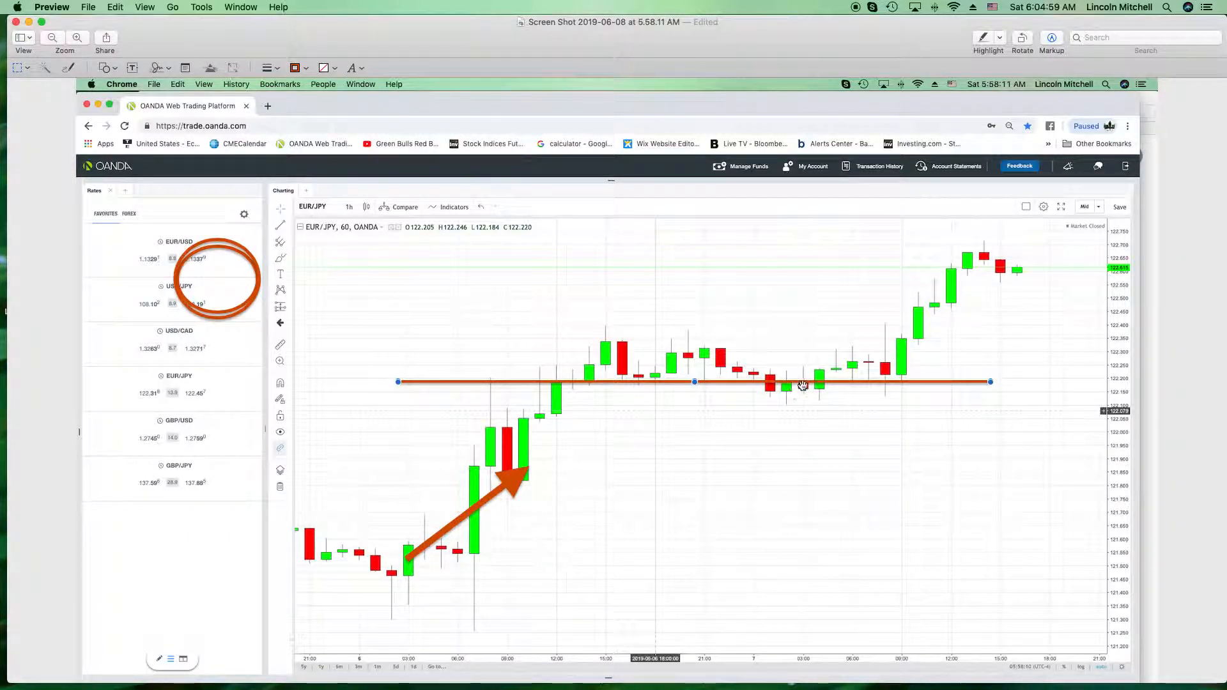
mouse_move(890, 376)
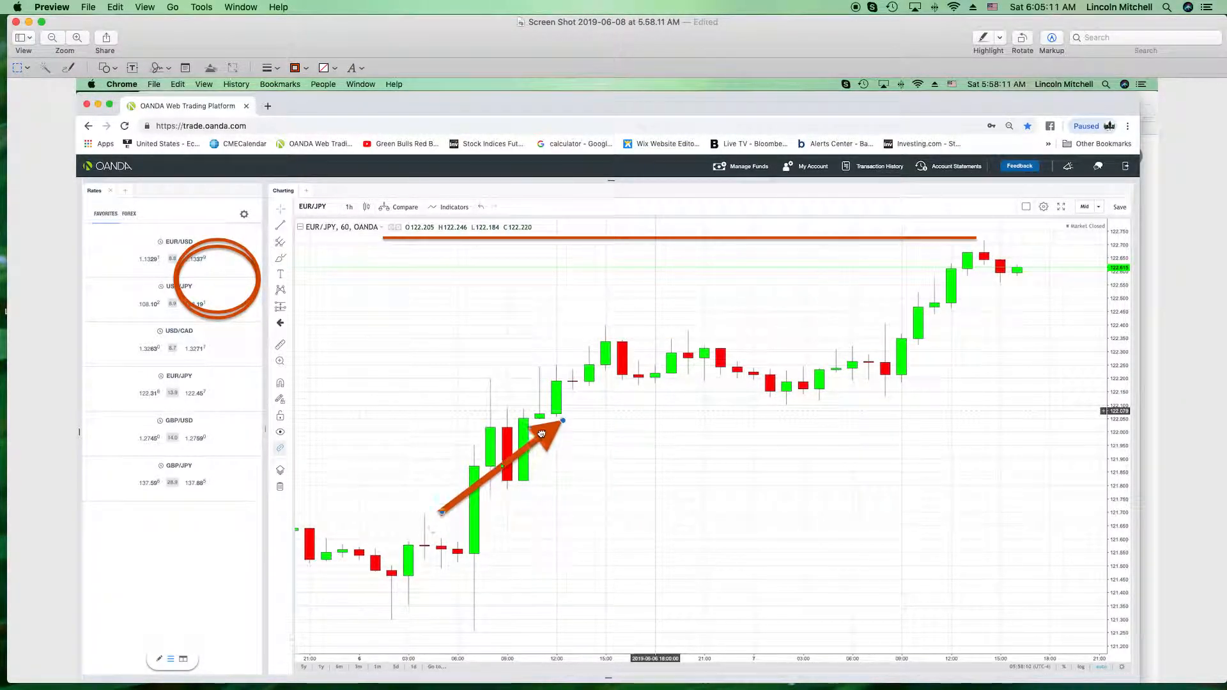
Lower the arrow, circle the 15:00 pullback with an oval, and drop the line to the latest candles.
left_click_drag(540, 435, 571, 366)
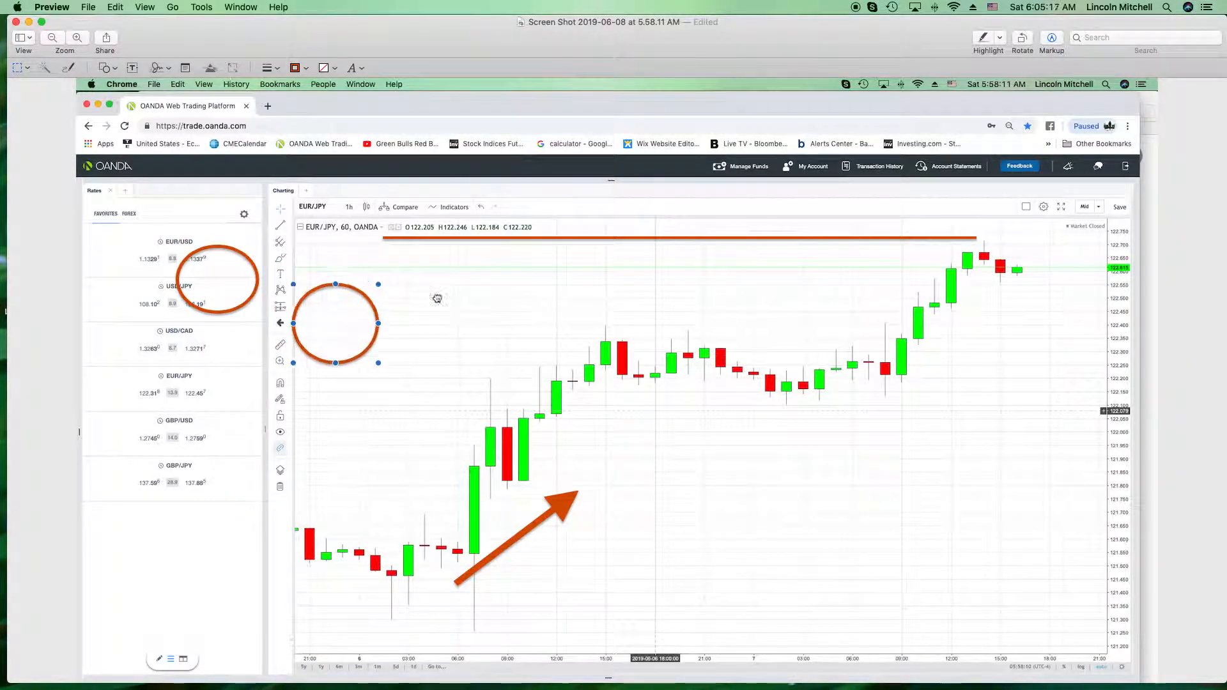
left_click_drag(337, 323, 646, 363)
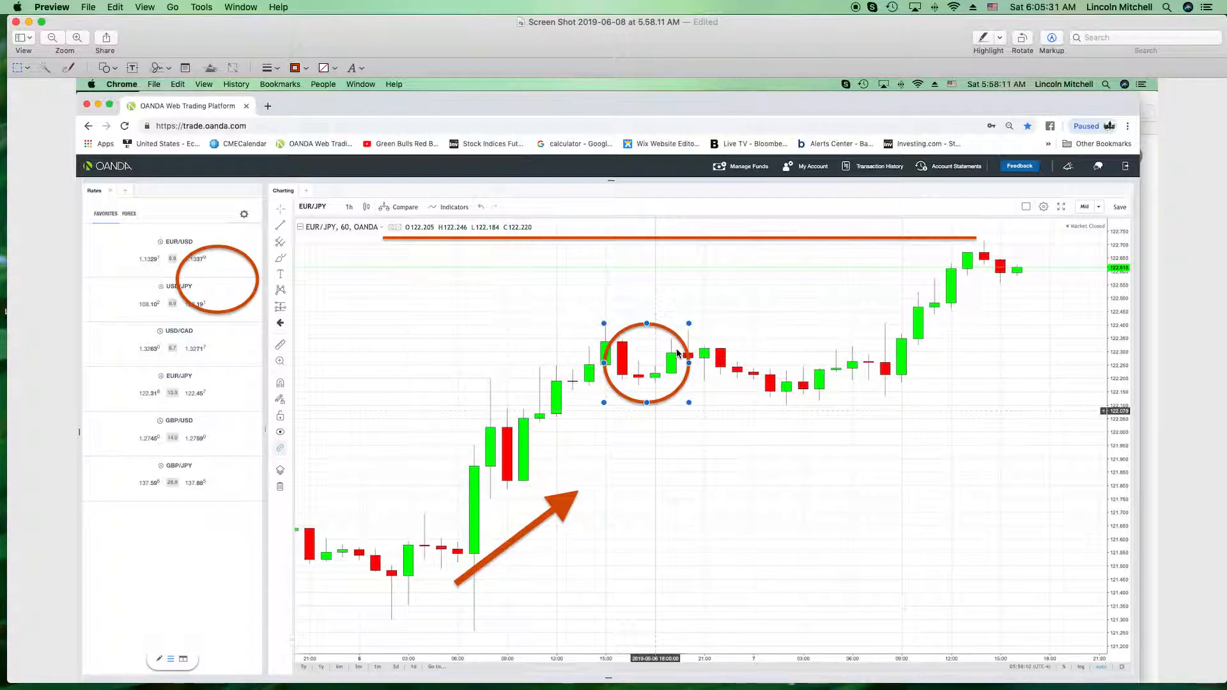
left_click_drag(646, 364, 423, 563)
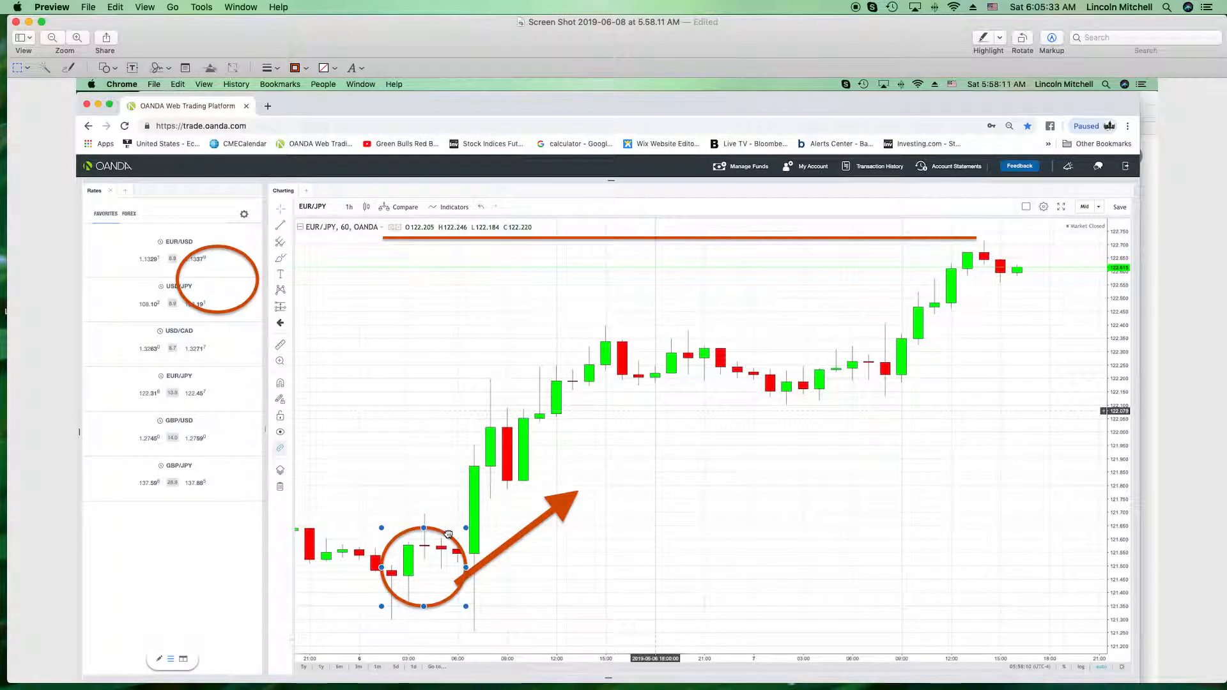
left_click_drag(422, 567, 403, 547)
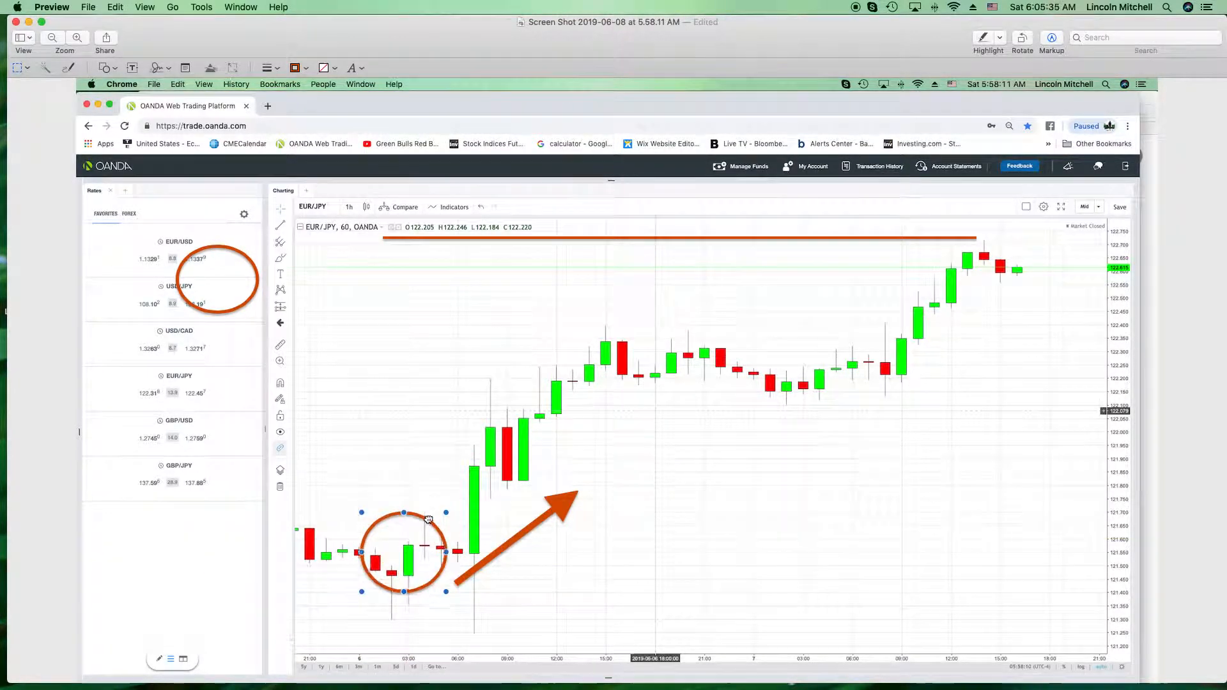
left_click_drag(405, 548, 579, 603)
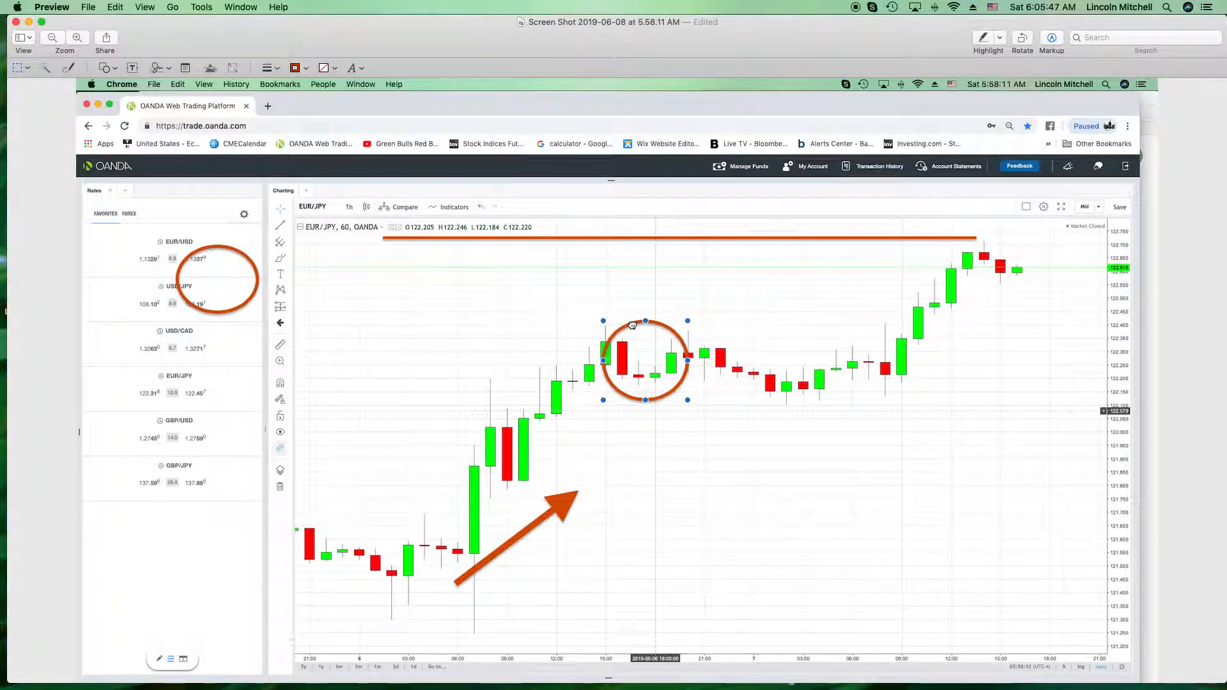
mouse_move(668, 482)
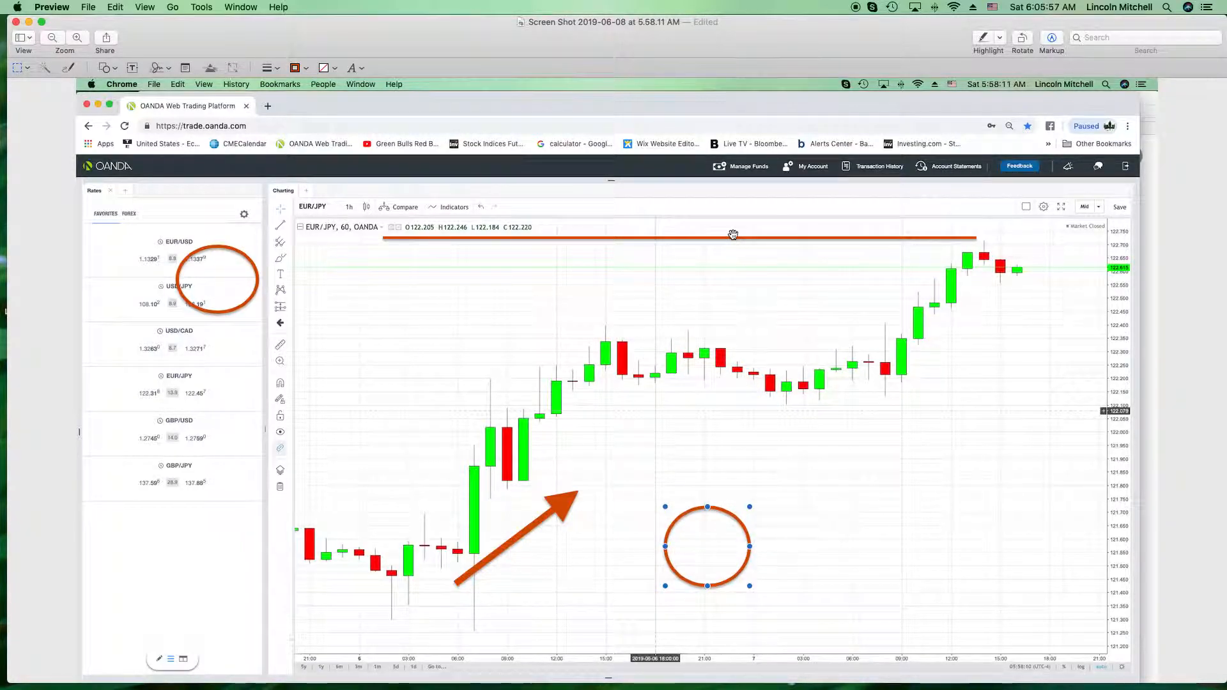
left_click_drag(733, 234, 545, 348)
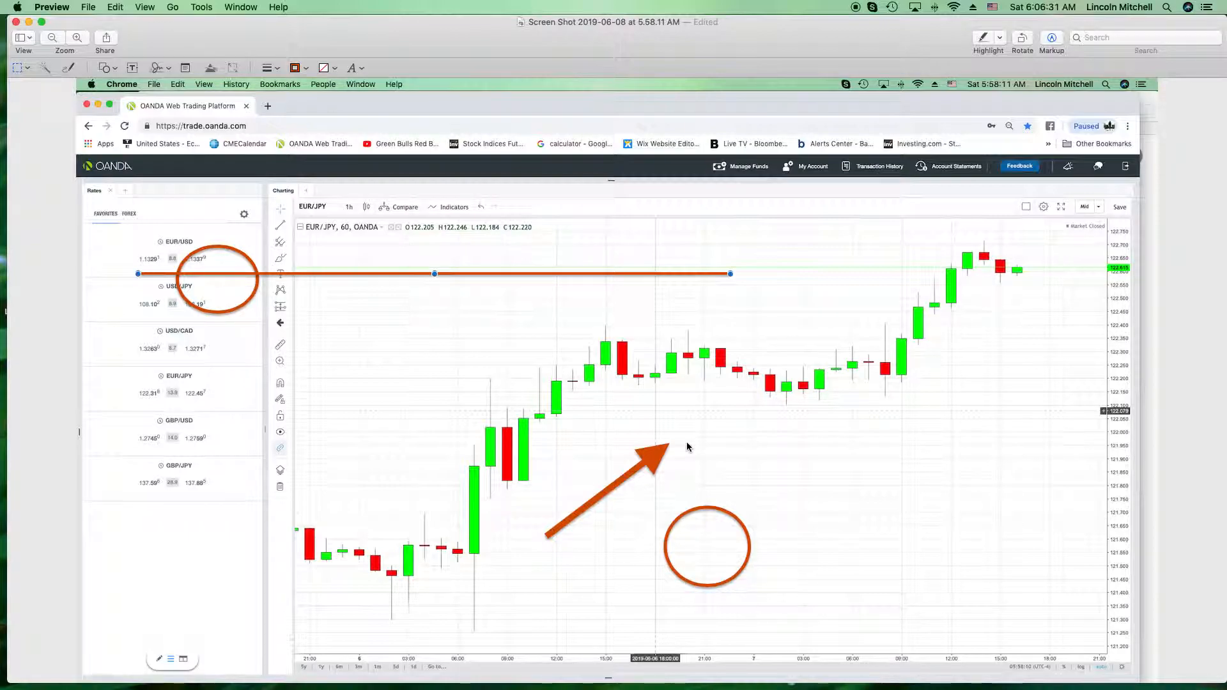
mouse_move(679, 535)
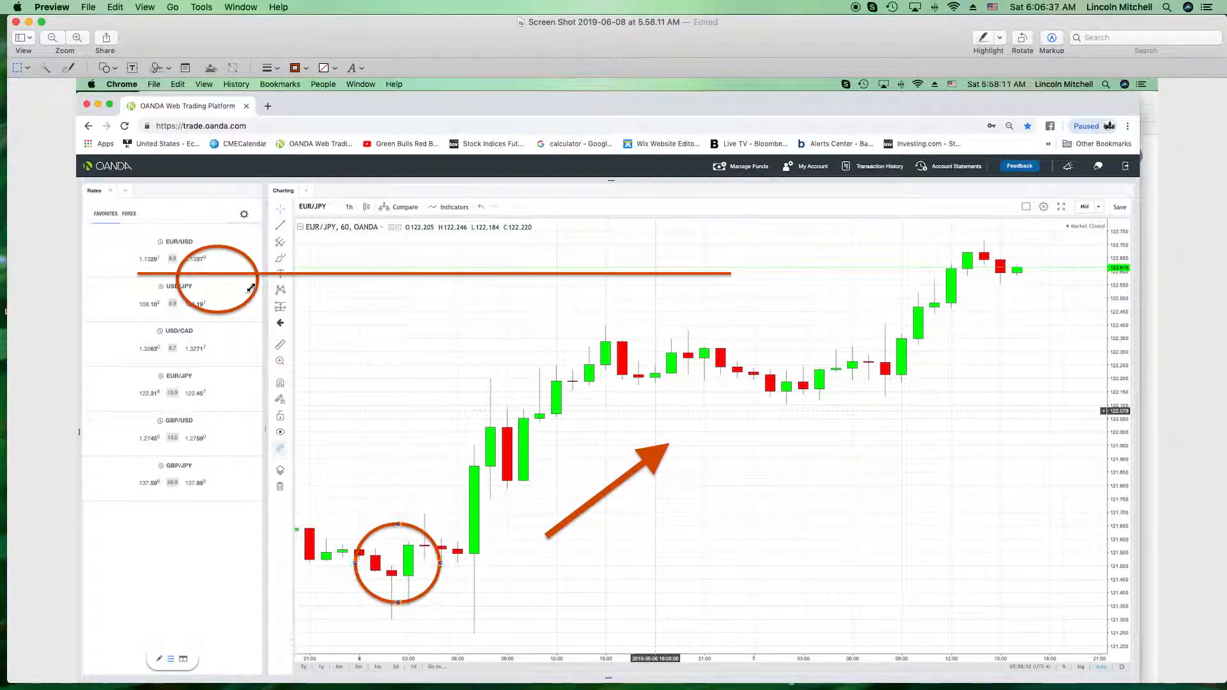
Drag an oval onto the rising candles before 12:00.
left_click_drag(219, 278, 473, 345)
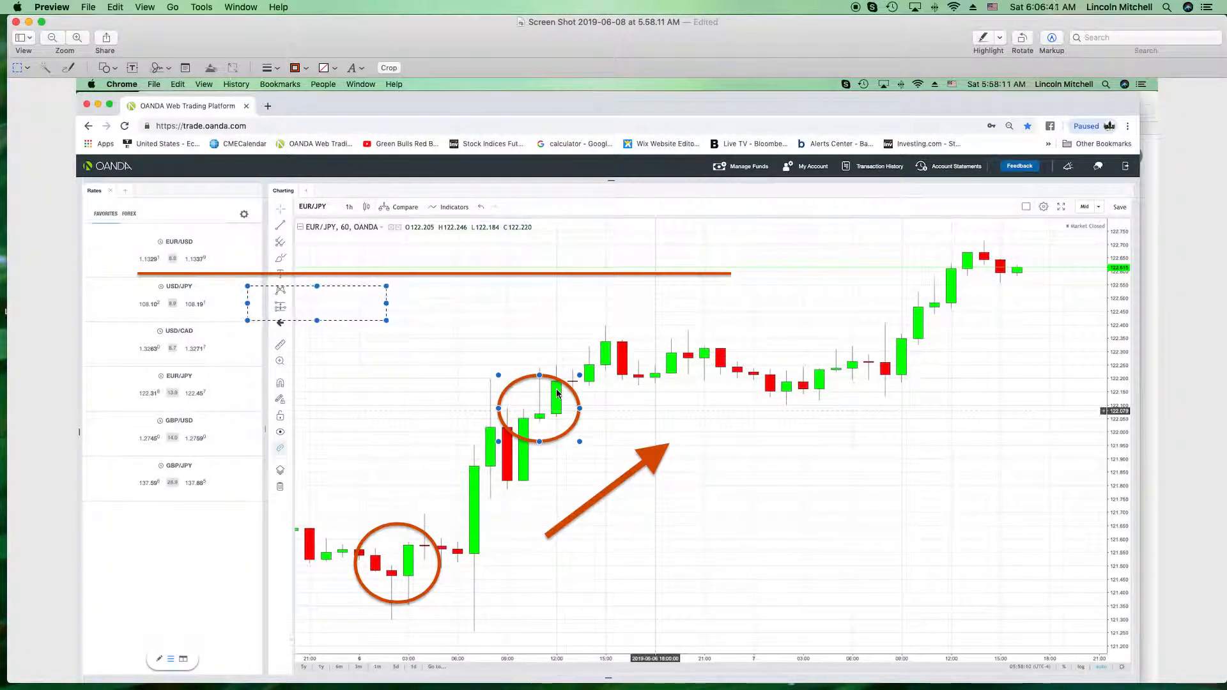
mouse_move(545, 408)
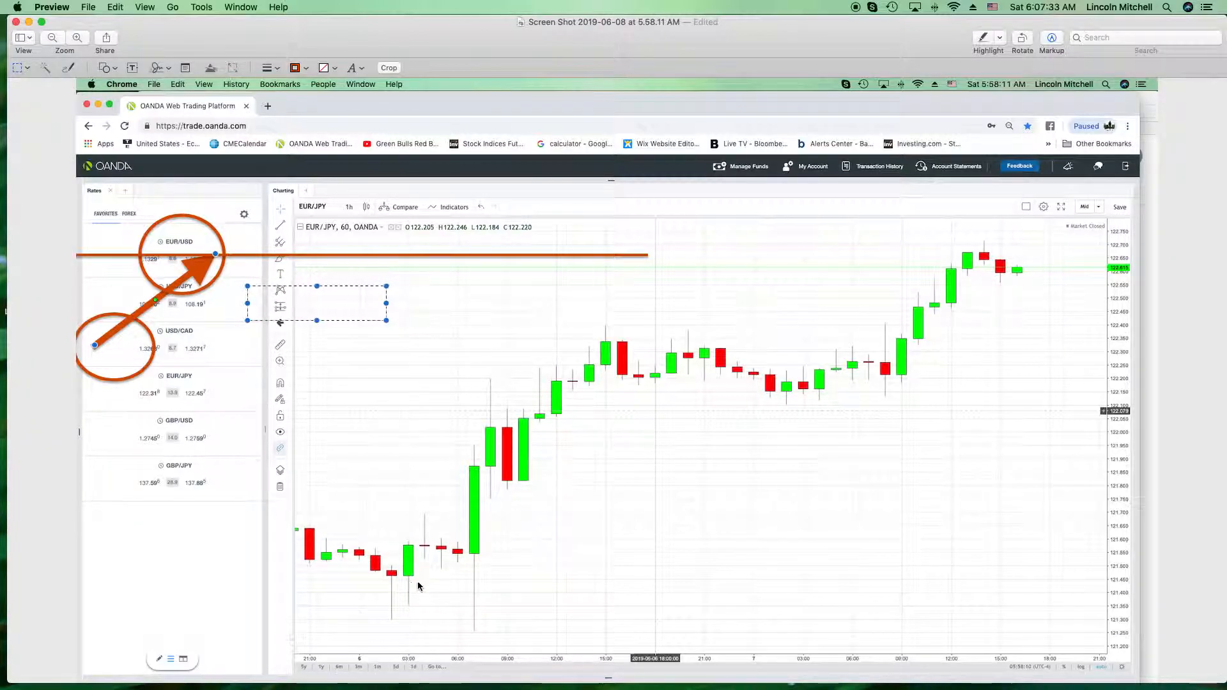
mouse_move(343, 548)
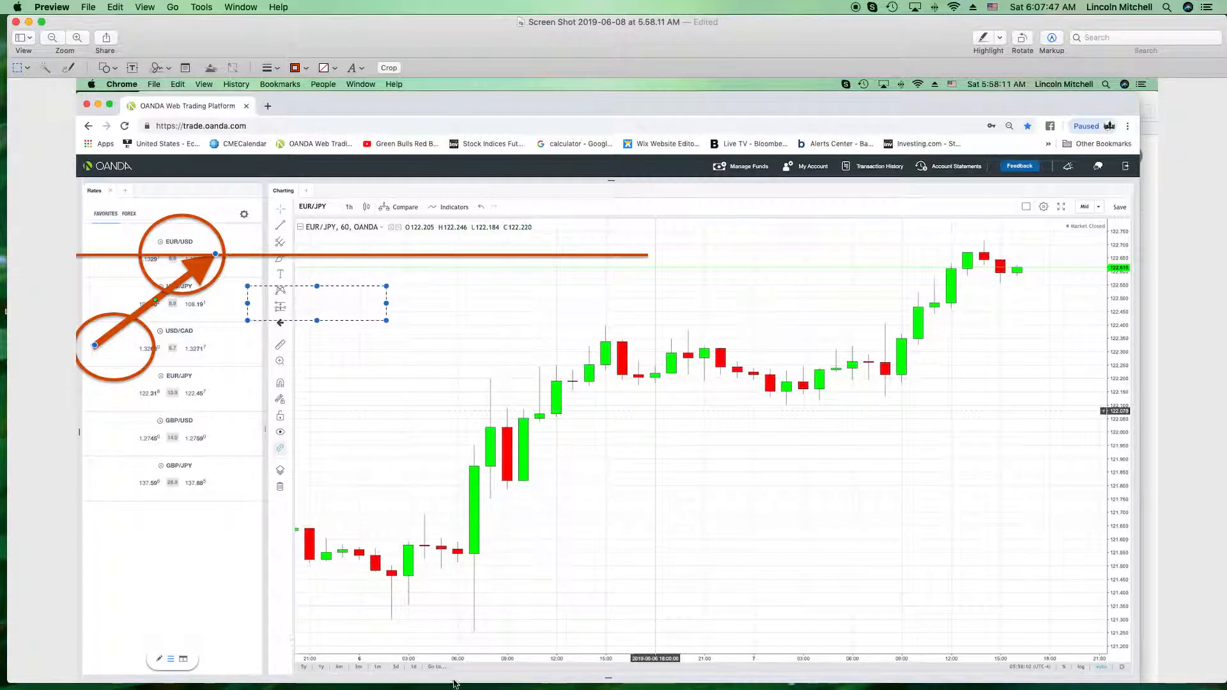
mouse_move(456, 406)
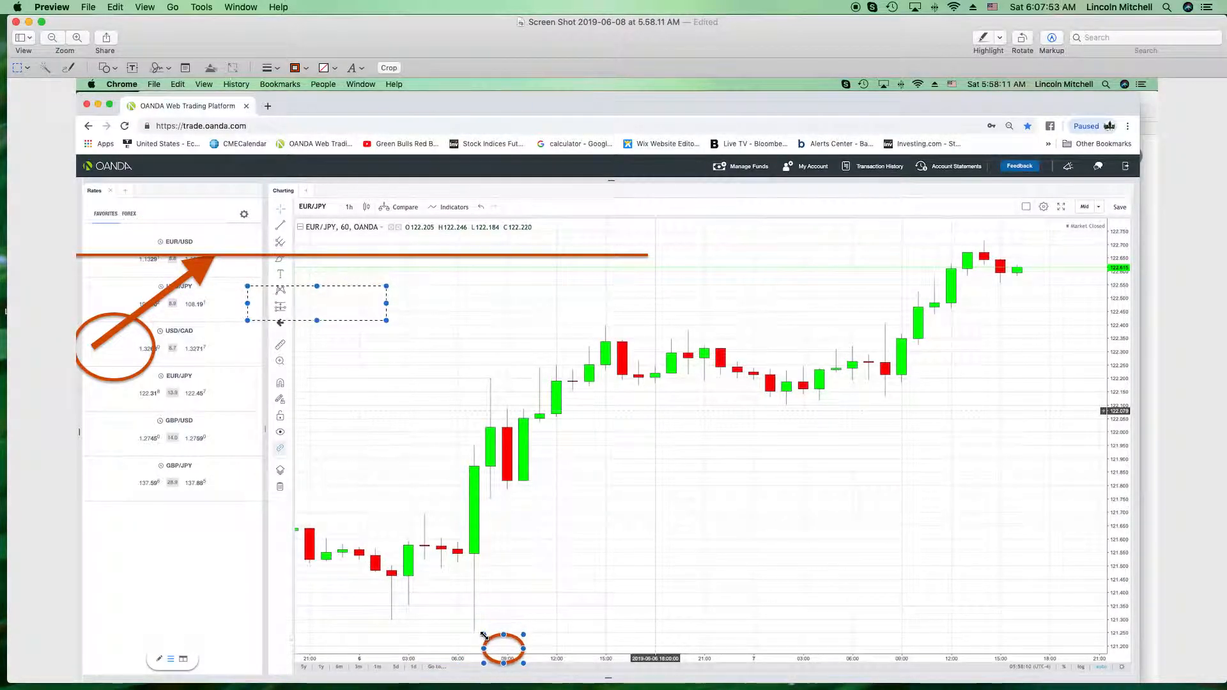
Enlarge the small oval around the 03:00 lows and lower the horizontal line onto the early candles.
left_click_drag(501, 648, 474, 626)
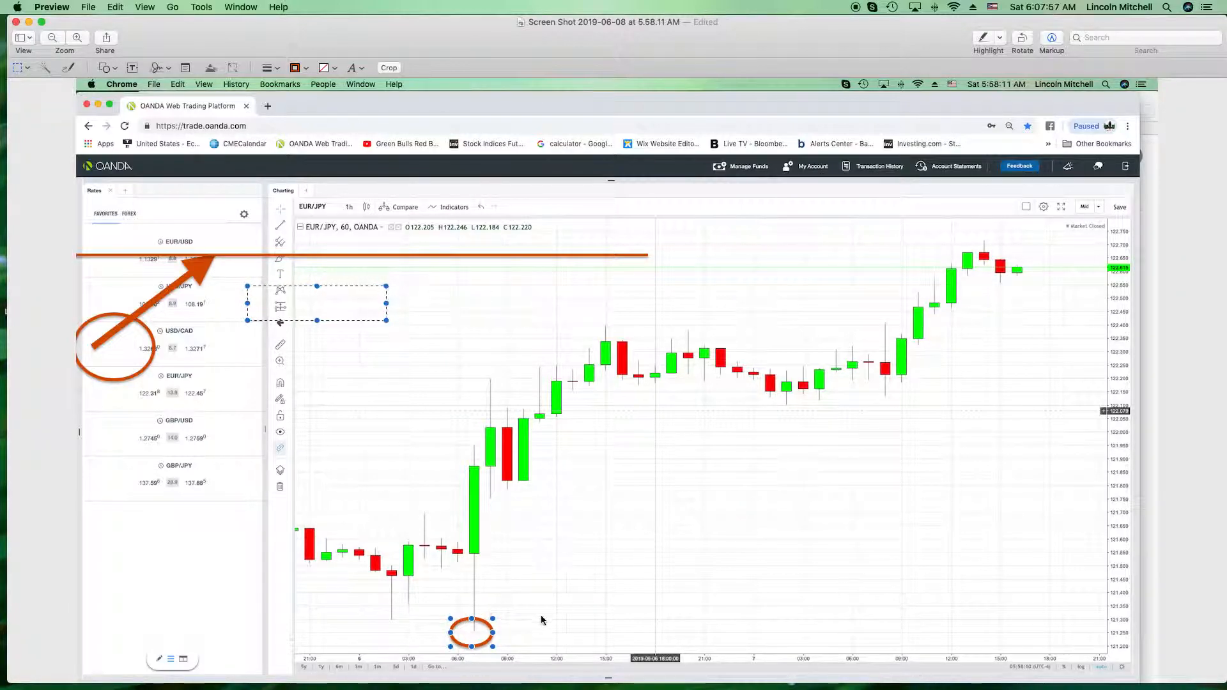
mouse_move(740, 657)
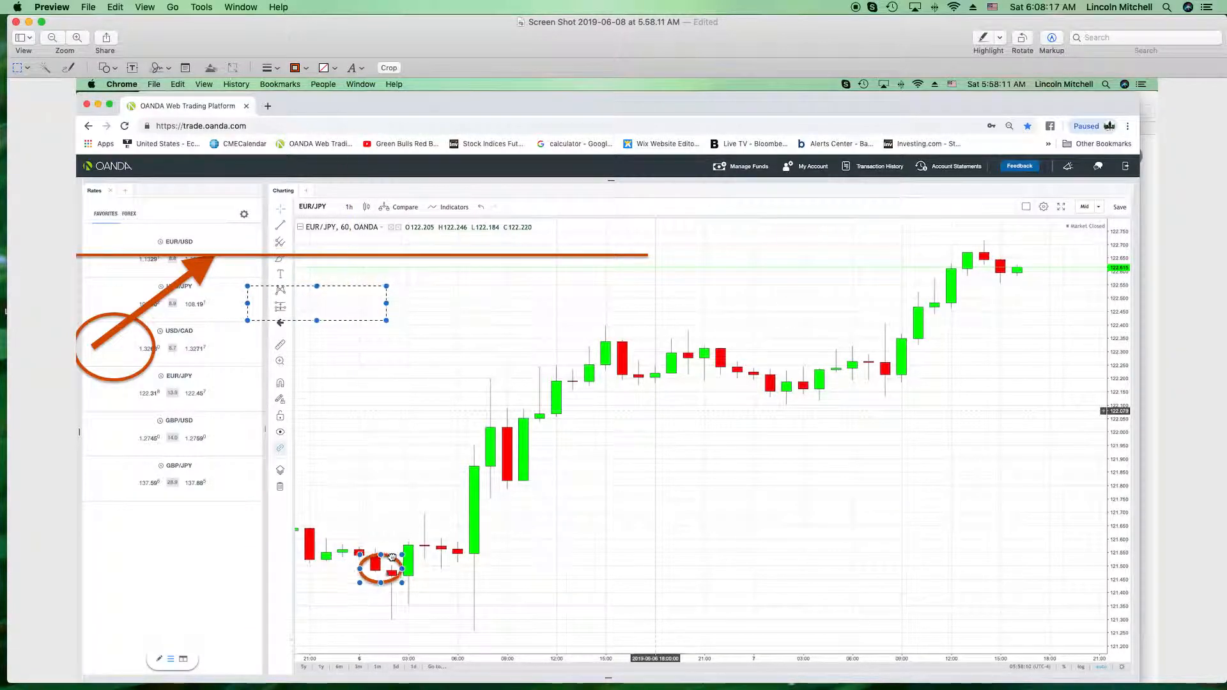
left_click_drag(381, 564, 261, 540)
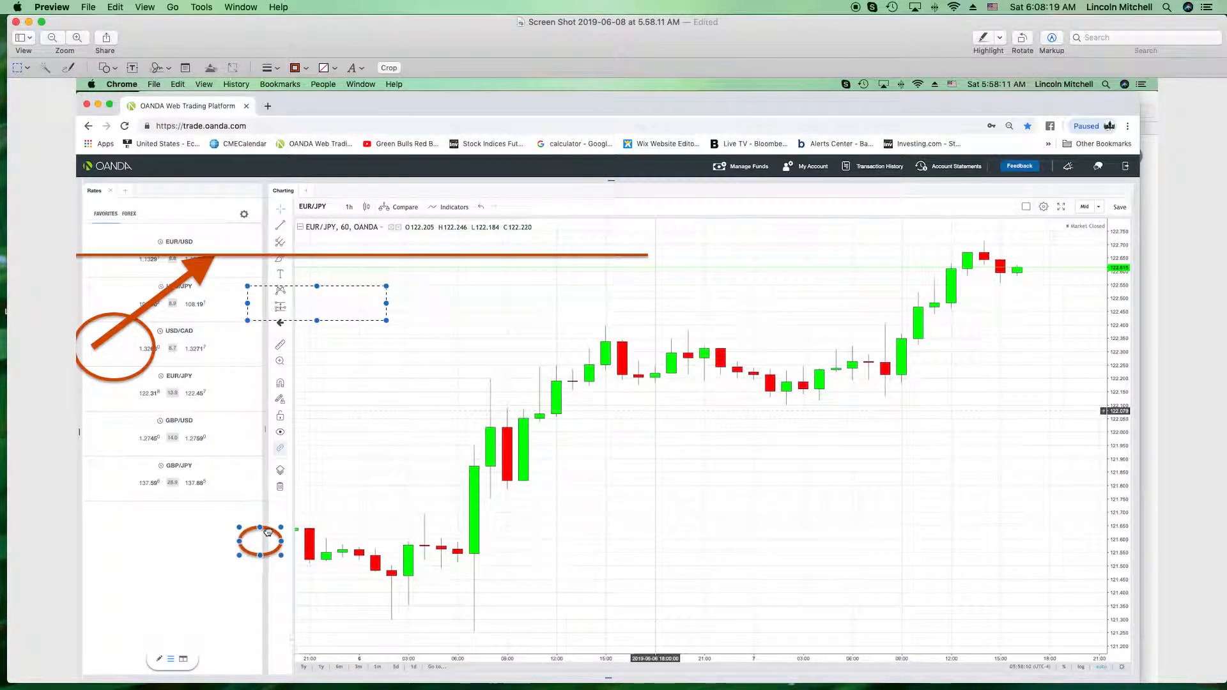
left_click_drag(261, 540, 395, 569)
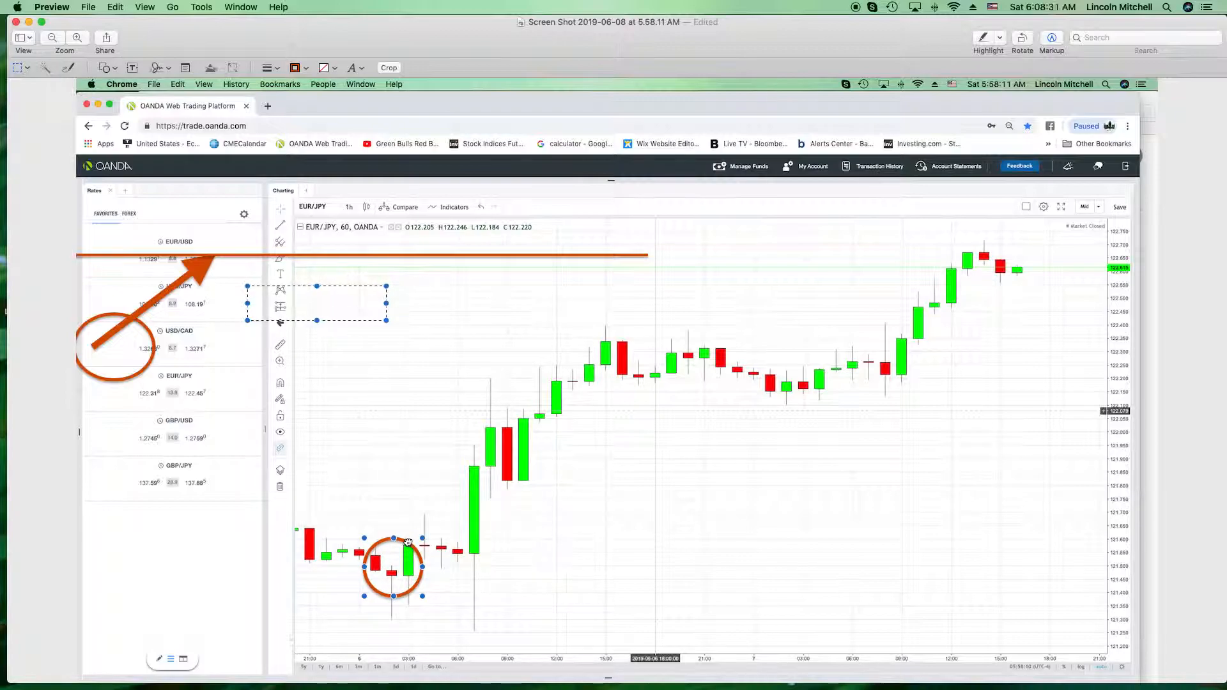
left_click_drag(394, 567, 405, 578)
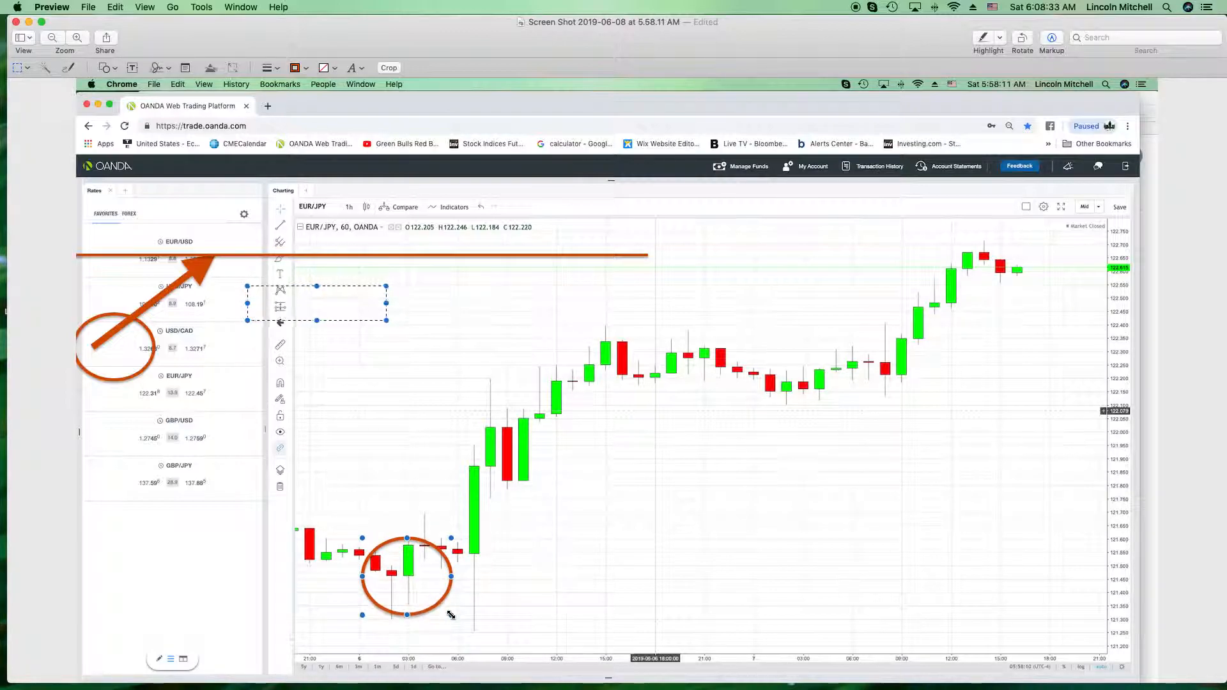
left_click_drag(407, 576, 394, 564)
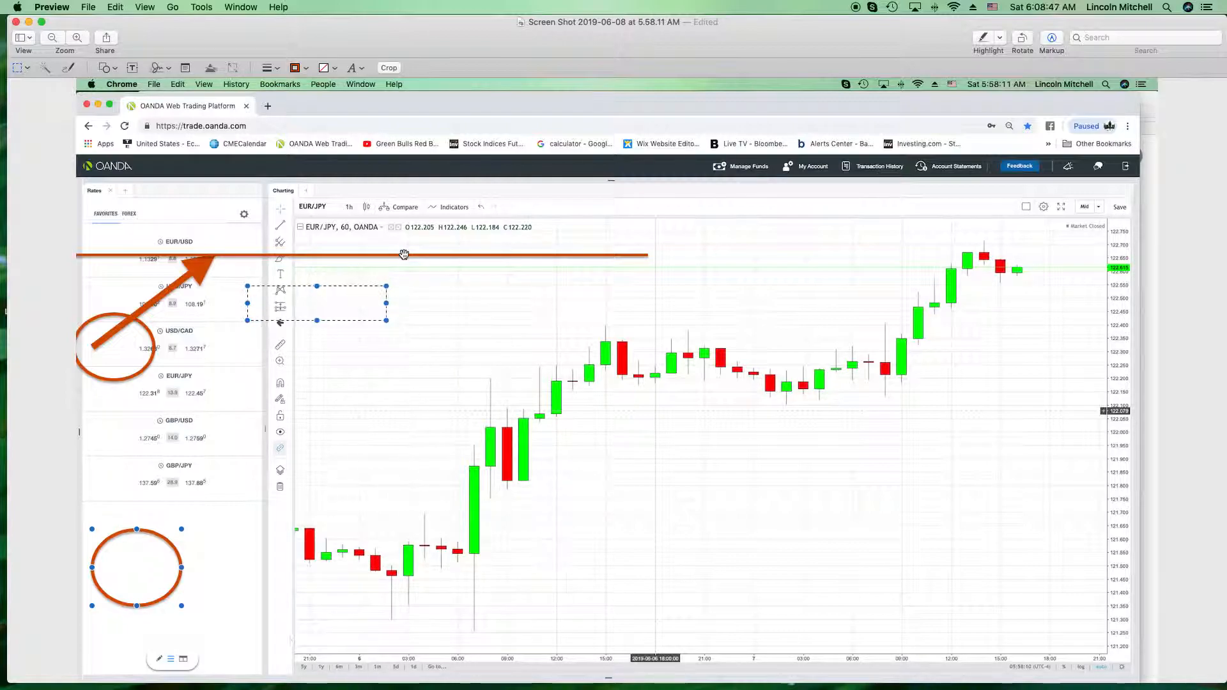
left_click_drag(404, 254, 492, 547)
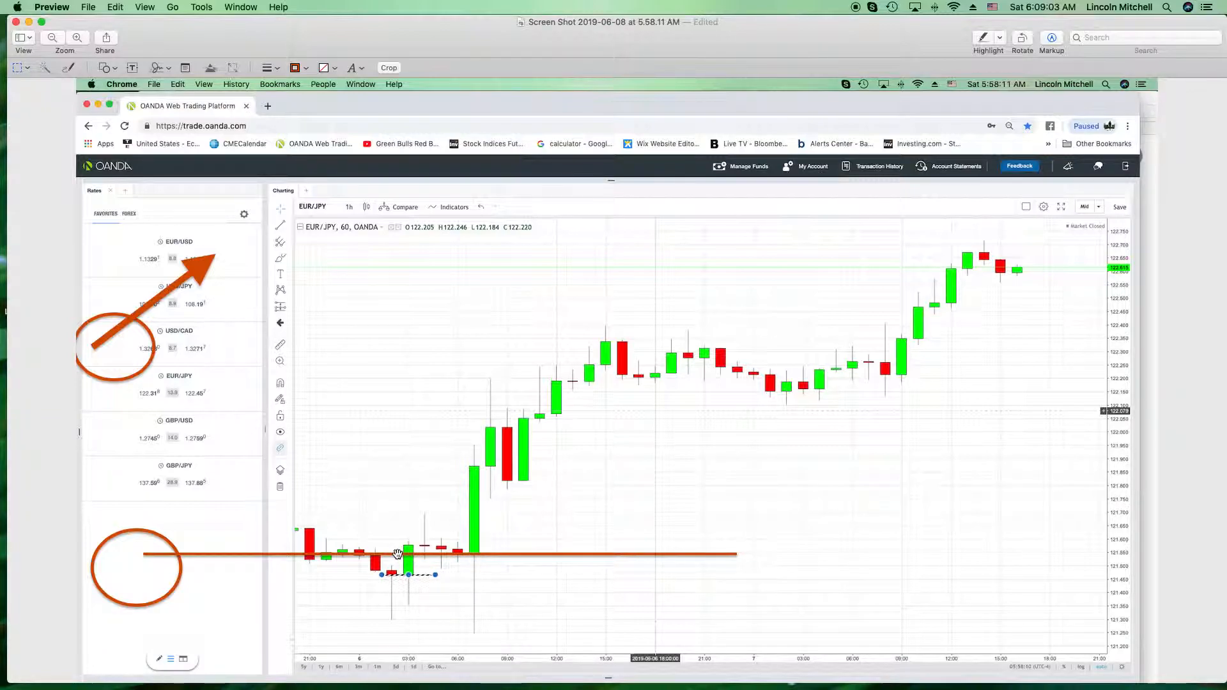
mouse_move(480, 539)
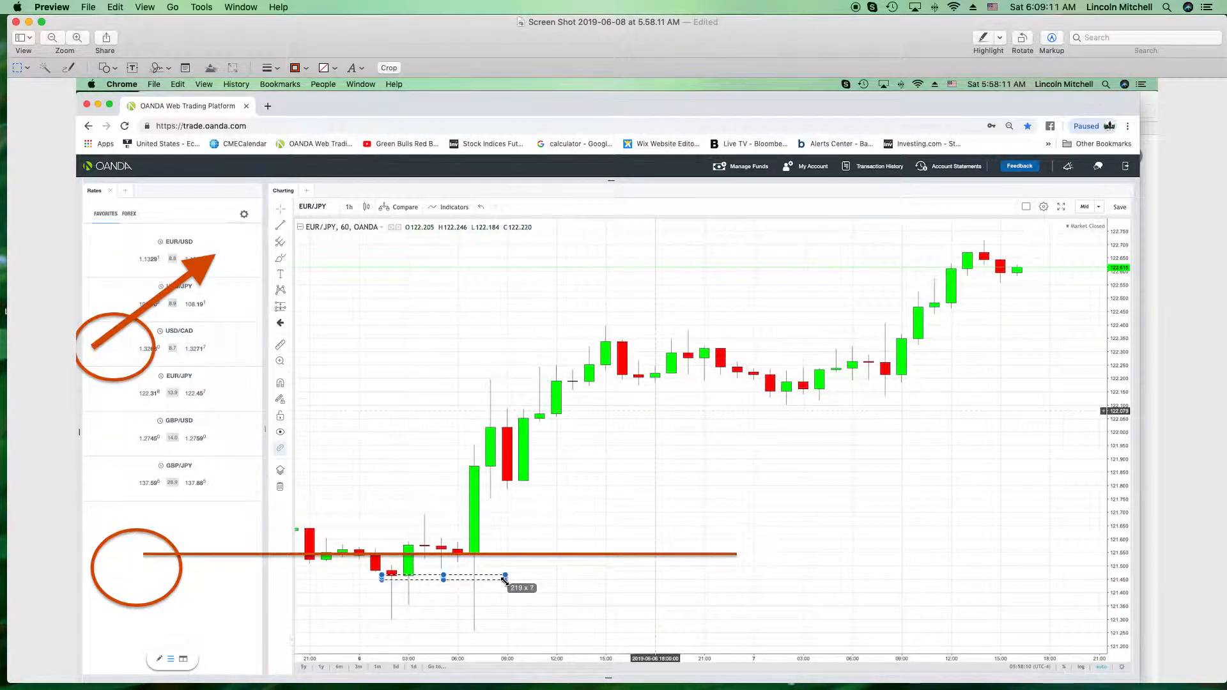
left_click_drag(505, 580, 501, 642)
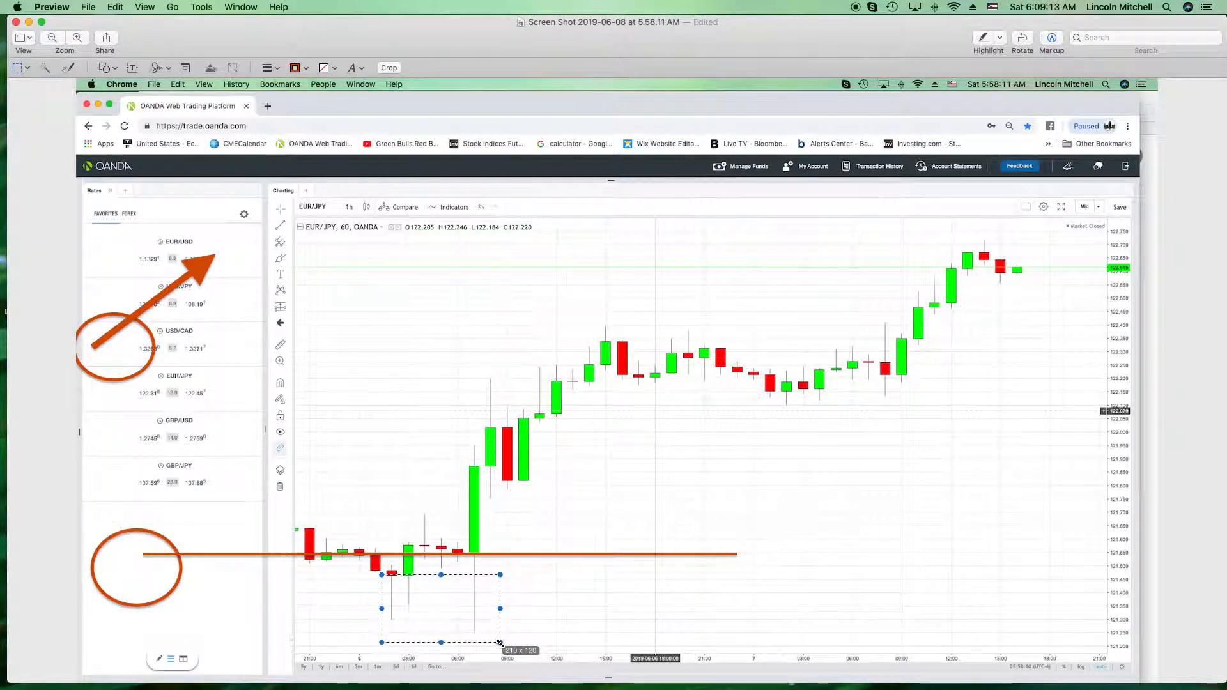
left_click_drag(501, 644, 501, 615)
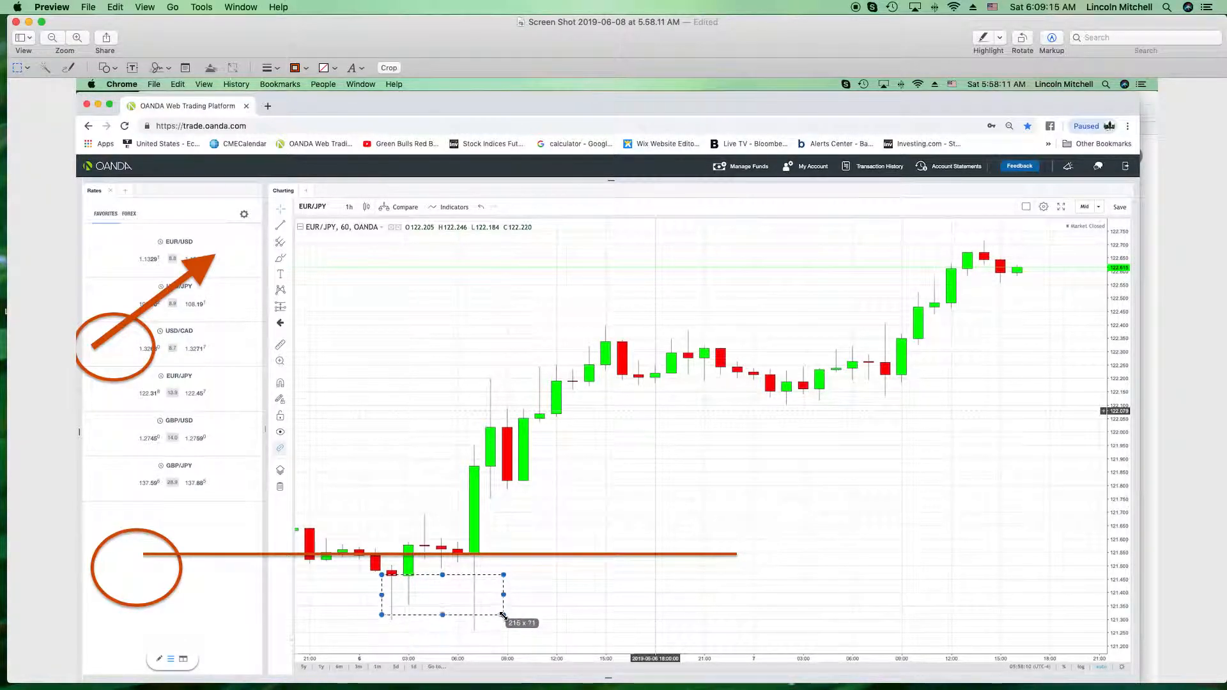
left_click_drag(501, 615, 499, 578)
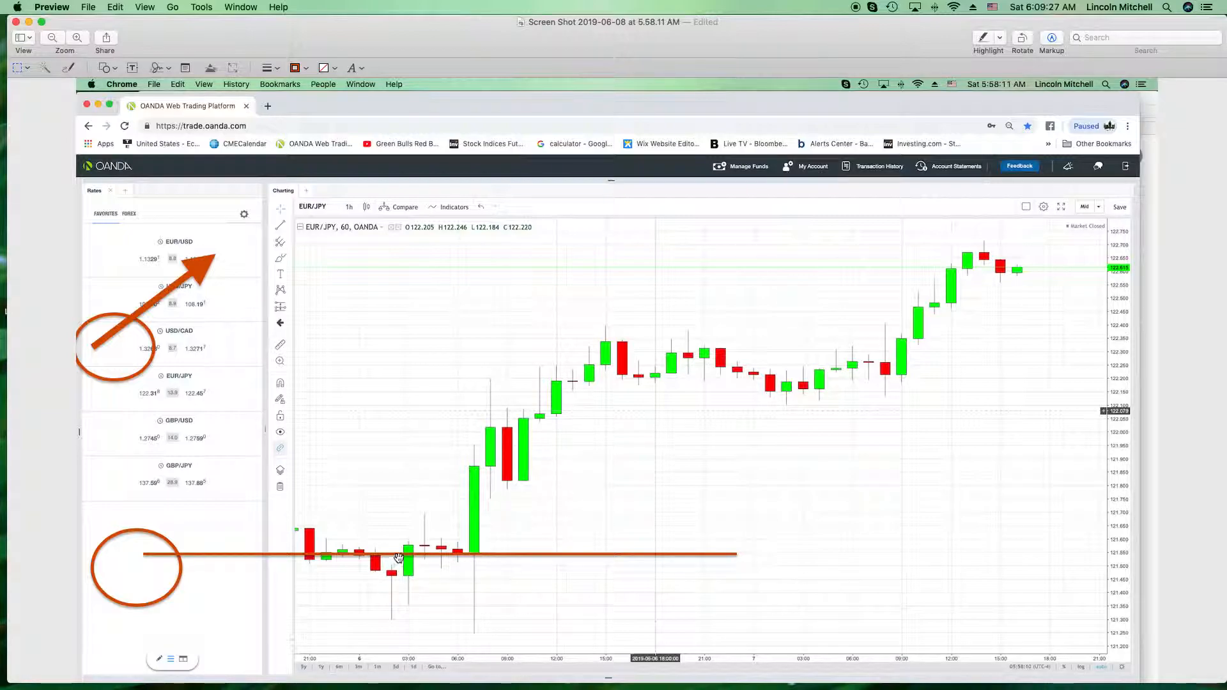
mouse_move(470, 547)
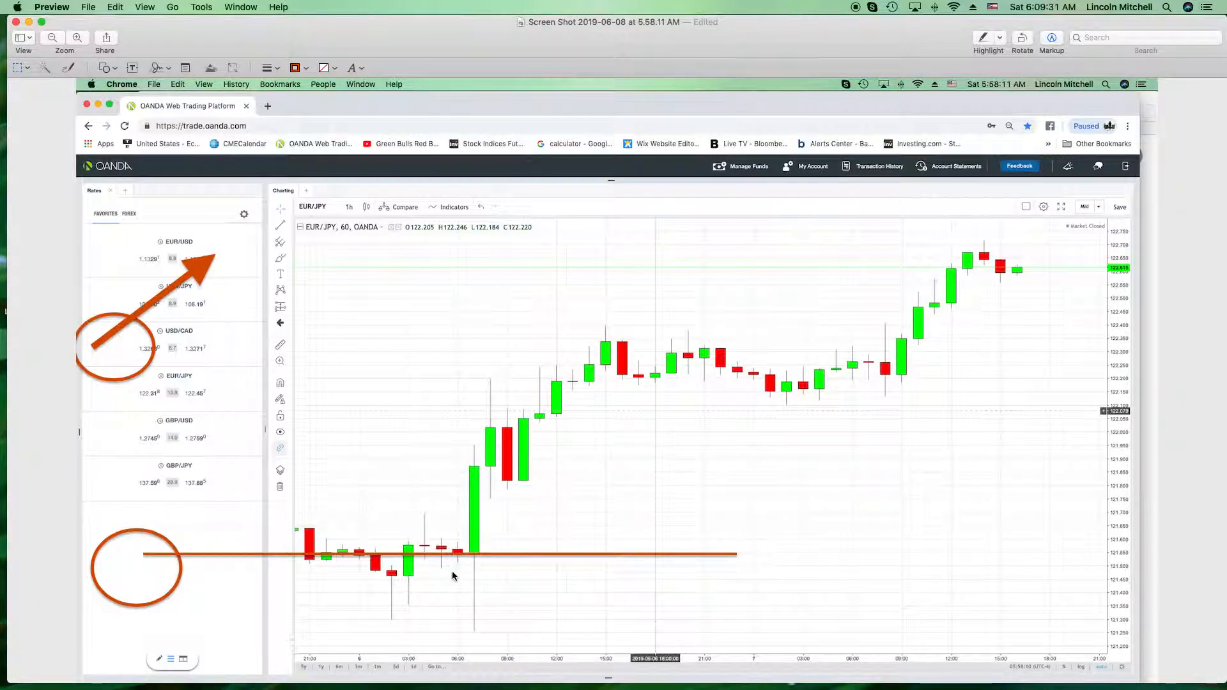
mouse_move(462, 573)
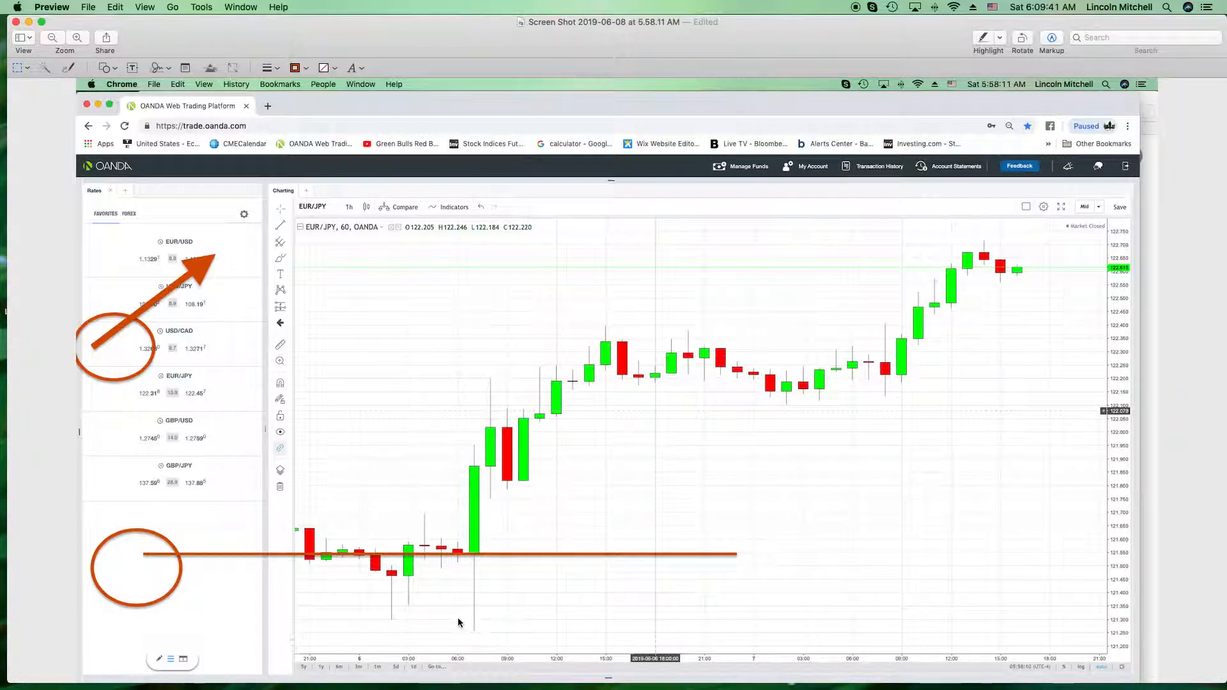
mouse_move(471, 634)
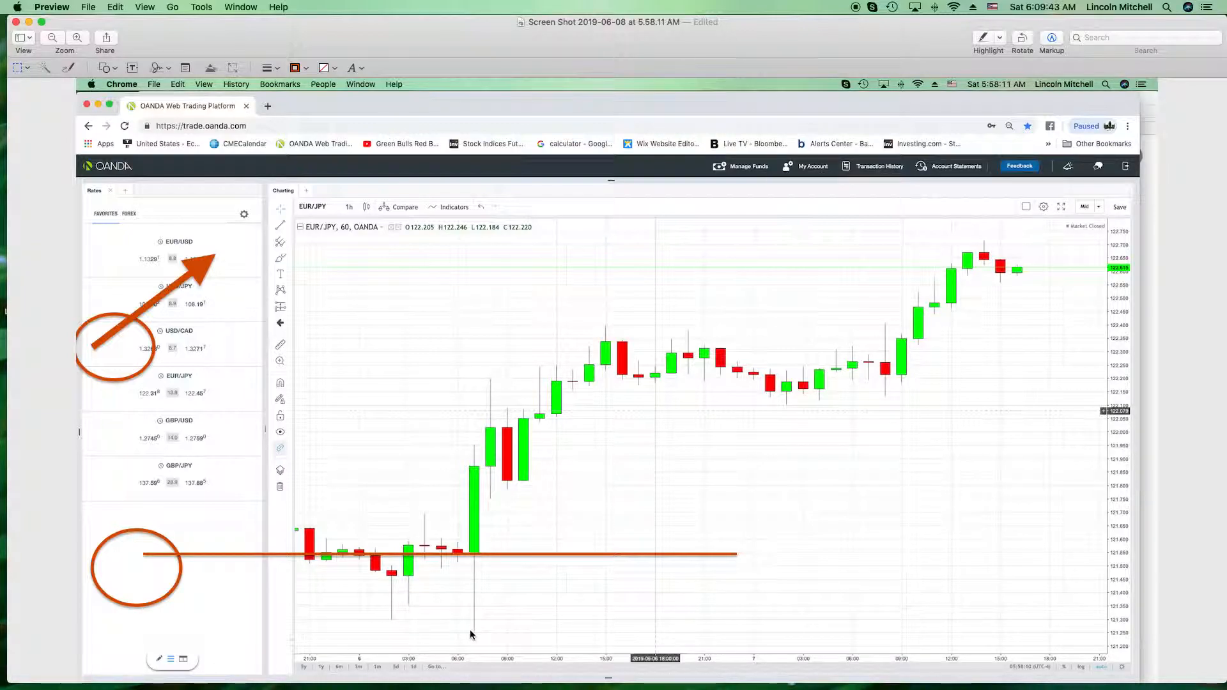
mouse_move(476, 574)
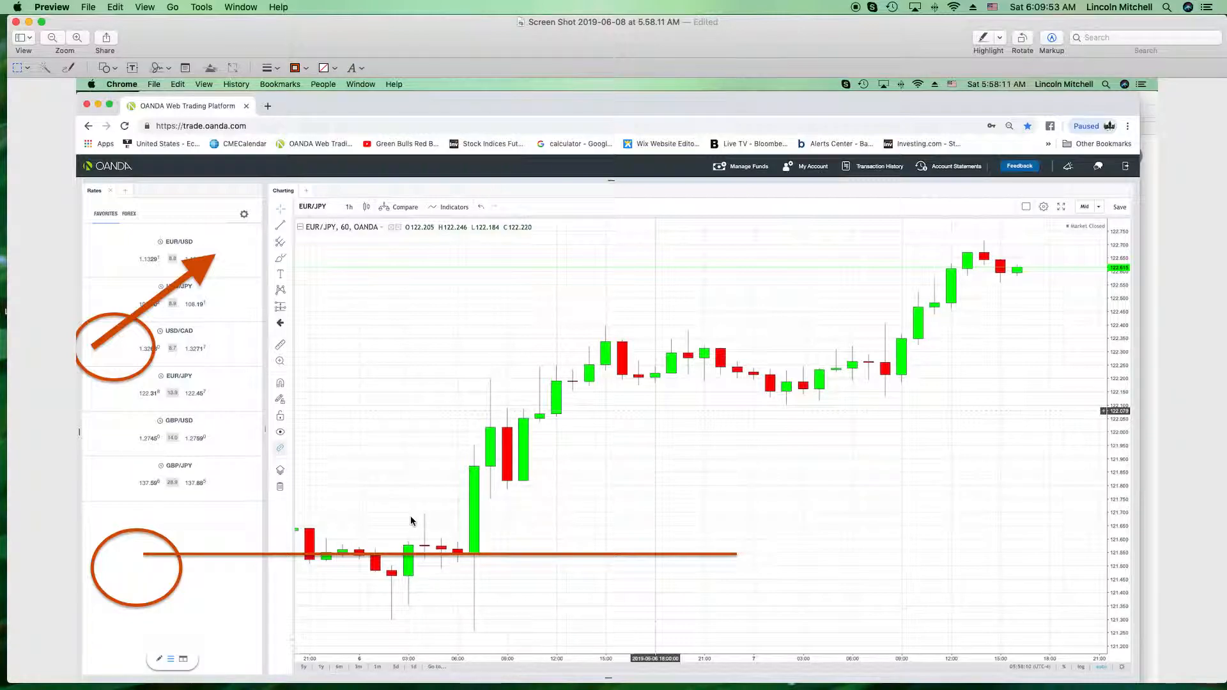
mouse_move(452, 537)
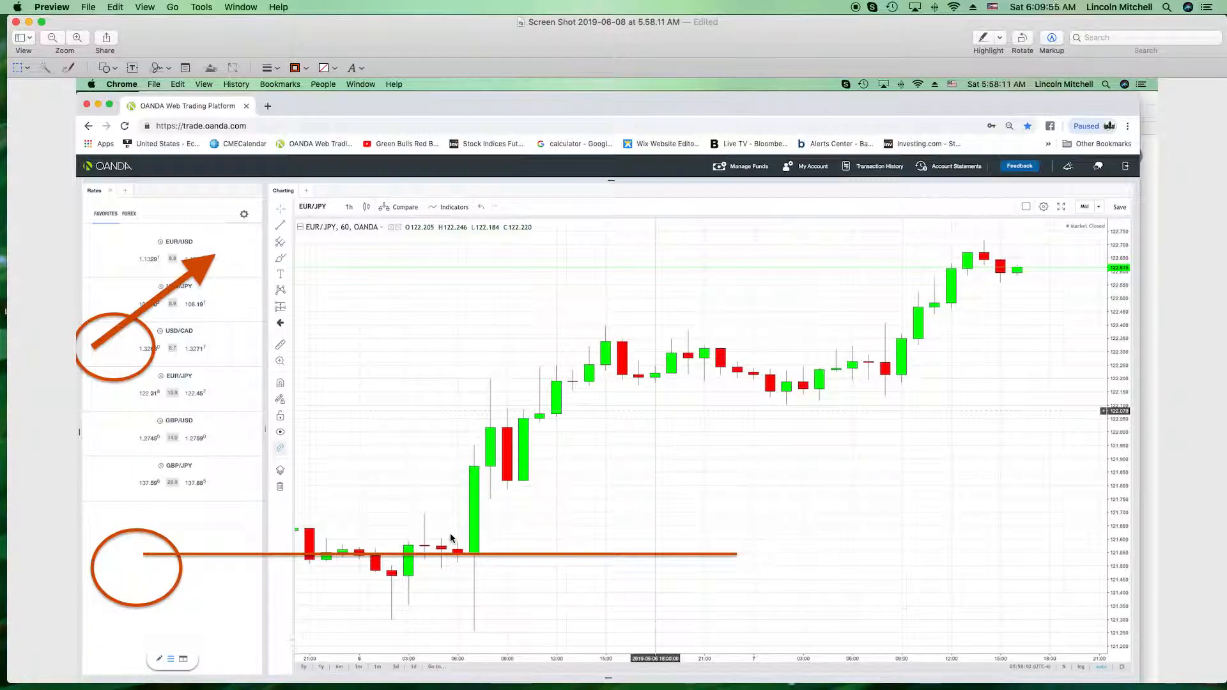